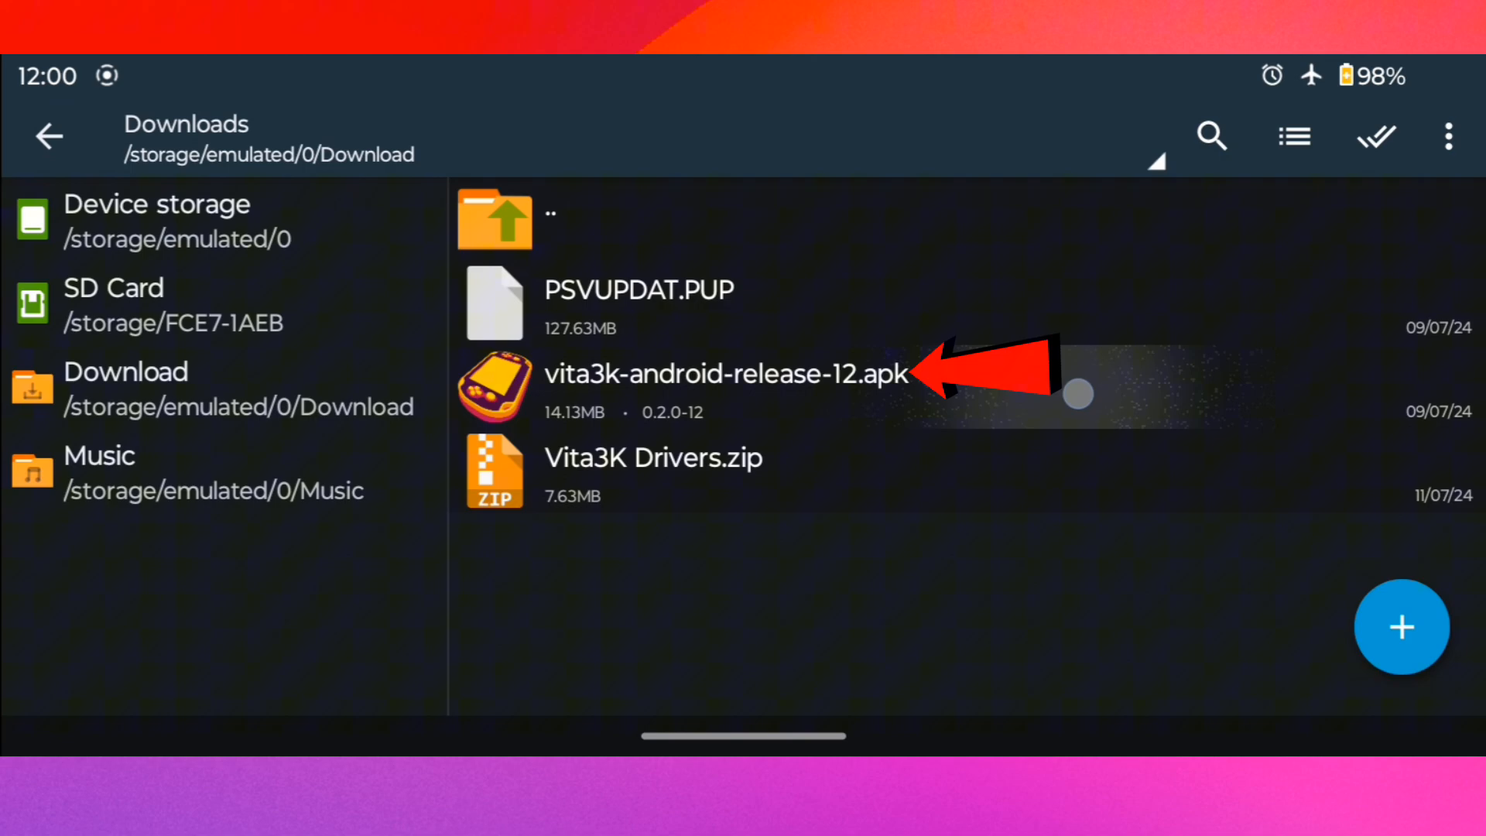
Install vita3k-android-release-12.apk from ZArchiver and dismiss the App installed prompt.
left_click(725, 373)
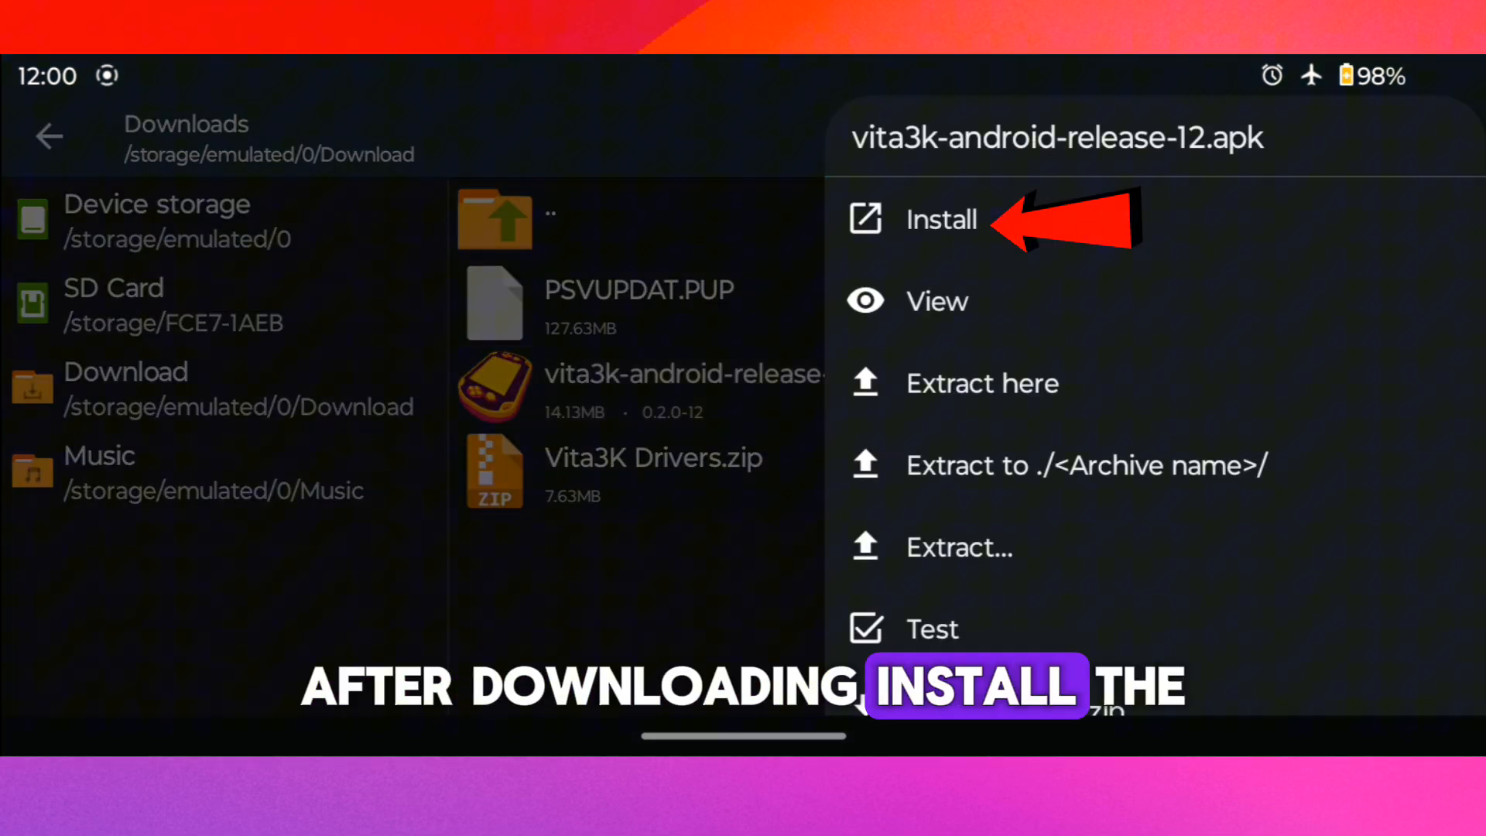
left_click(941, 219)
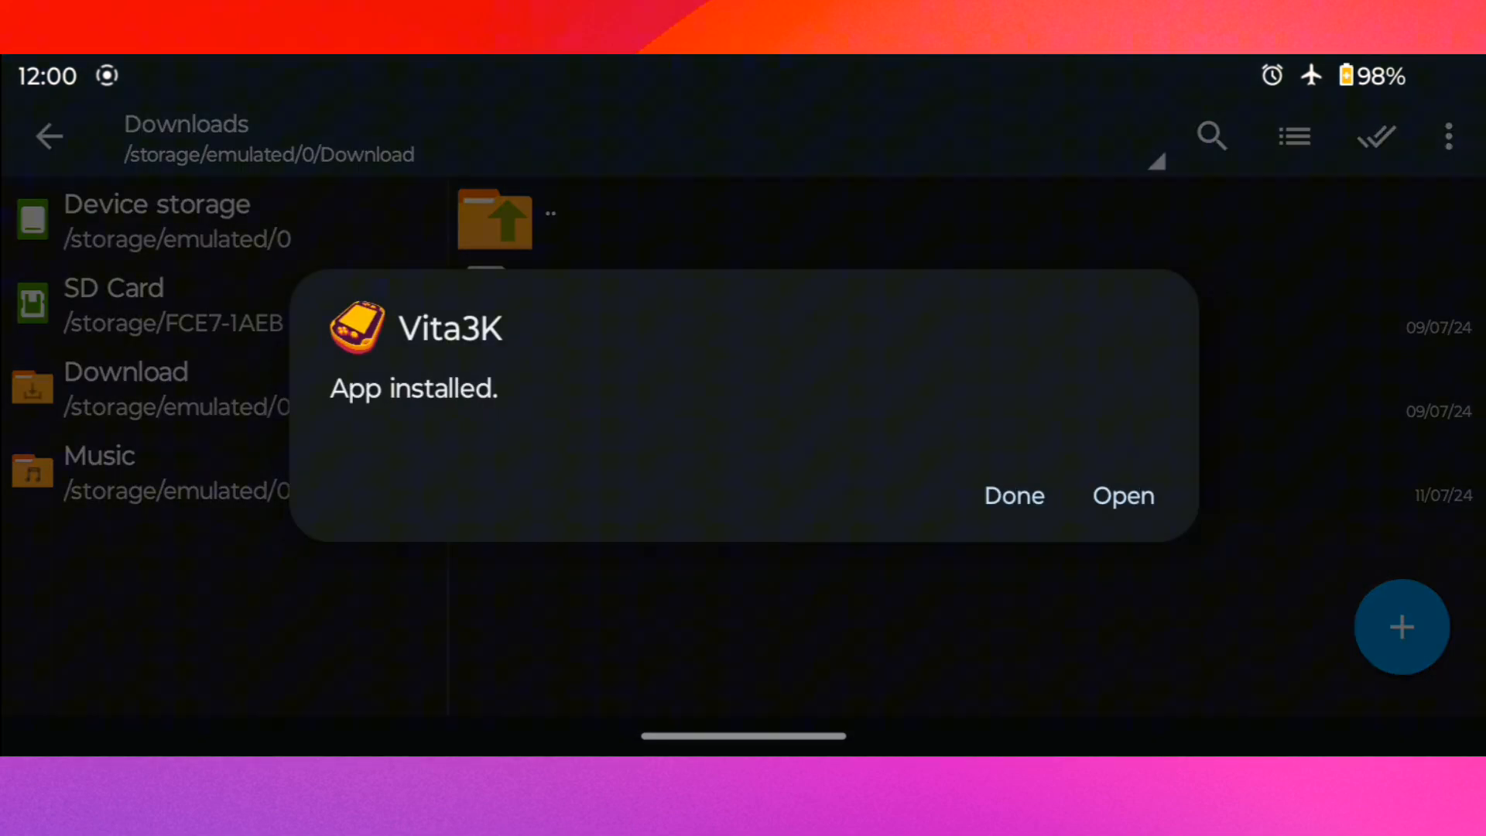
left_click(1012, 496)
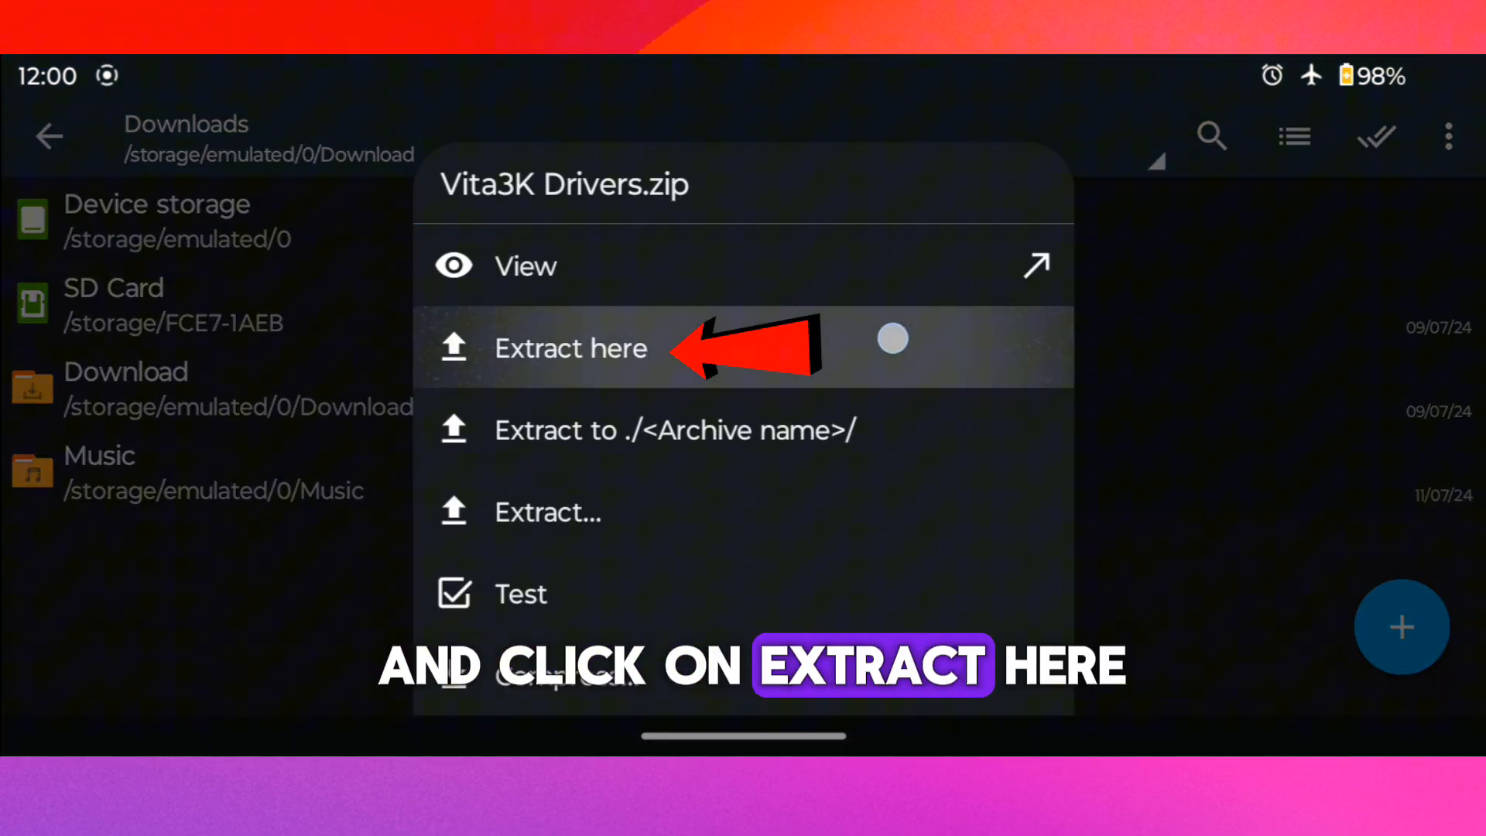
Extract Vita3K Drivers.zip into the Download folder to get the Turnip driver zips.
left_click(570, 348)
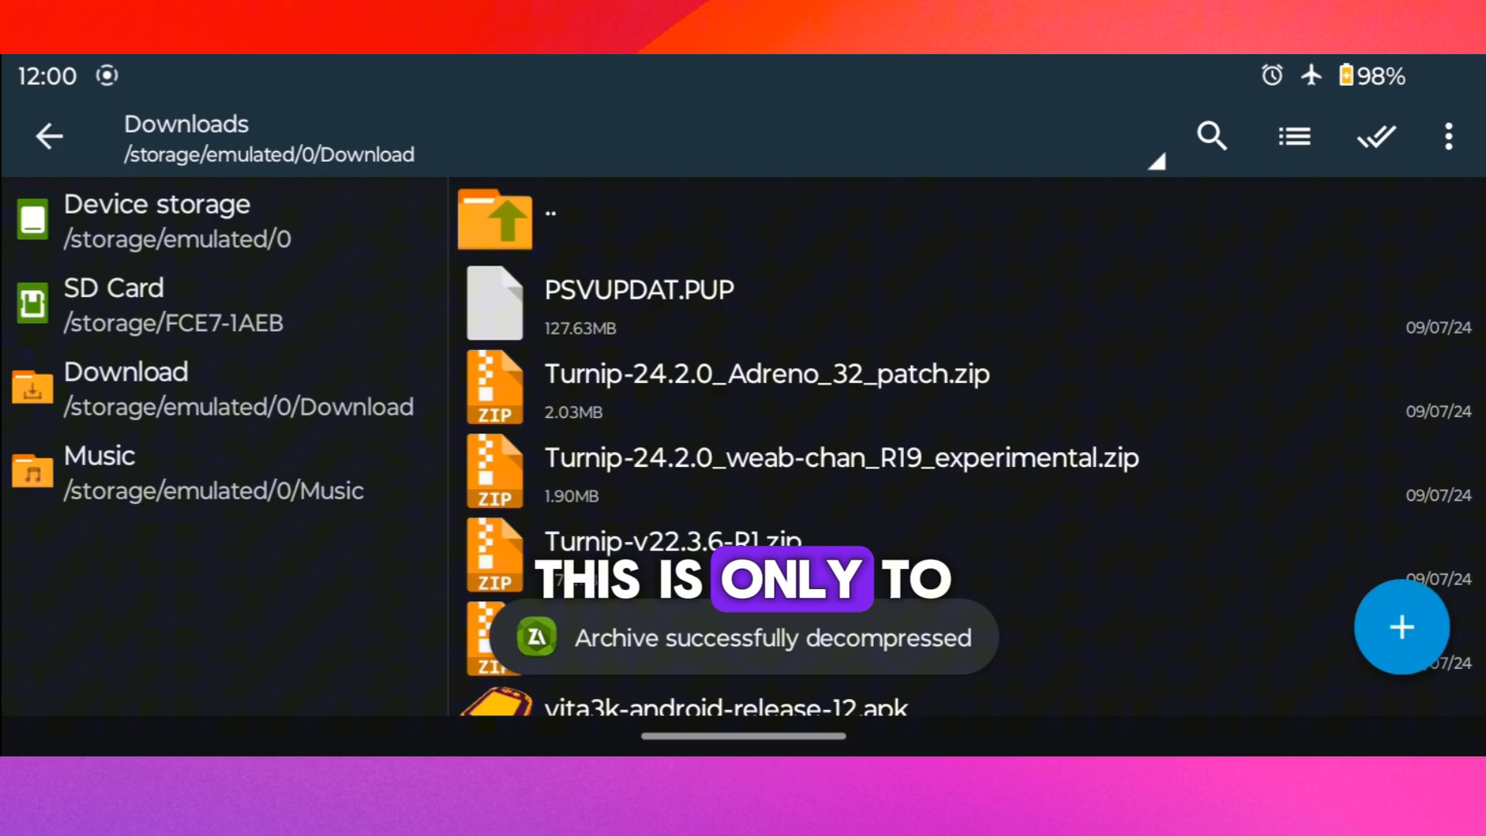
scroll("up", 3)
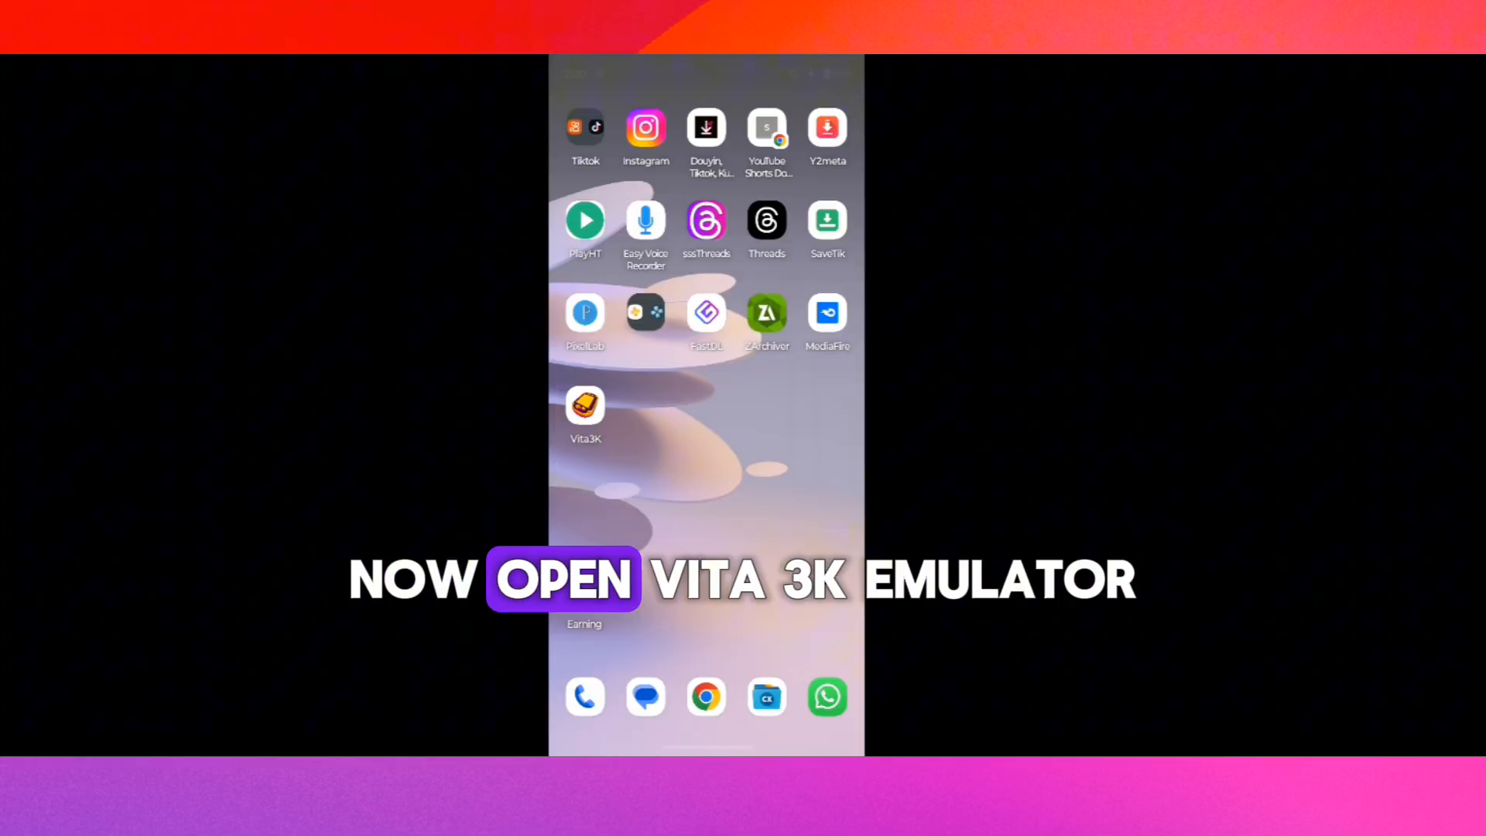
Launch Vita3K and finish setup with US English, default path and interface, skipping firmware.
left_click(585, 408)
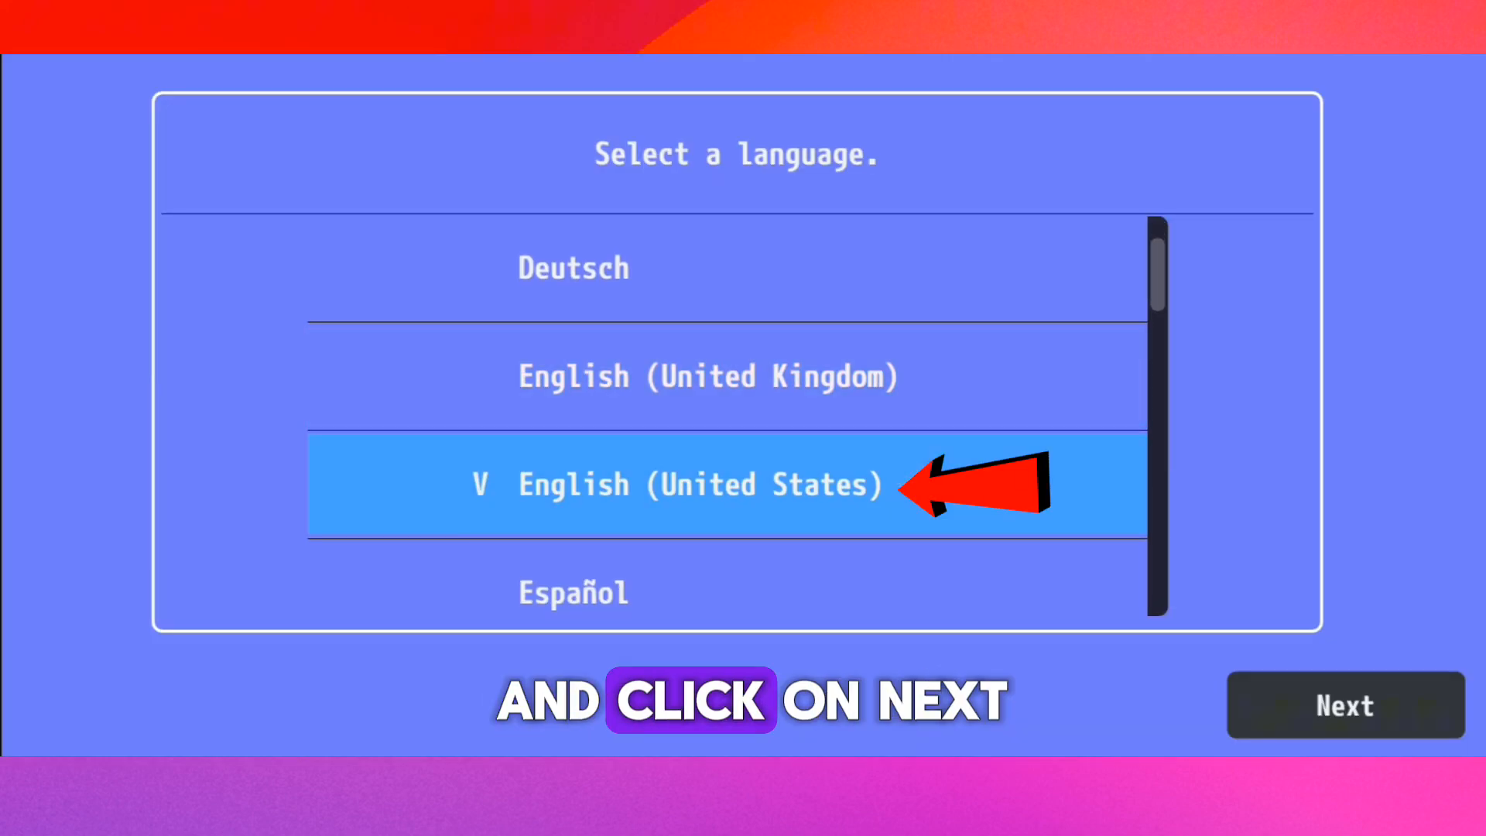
left_click(1344, 704)
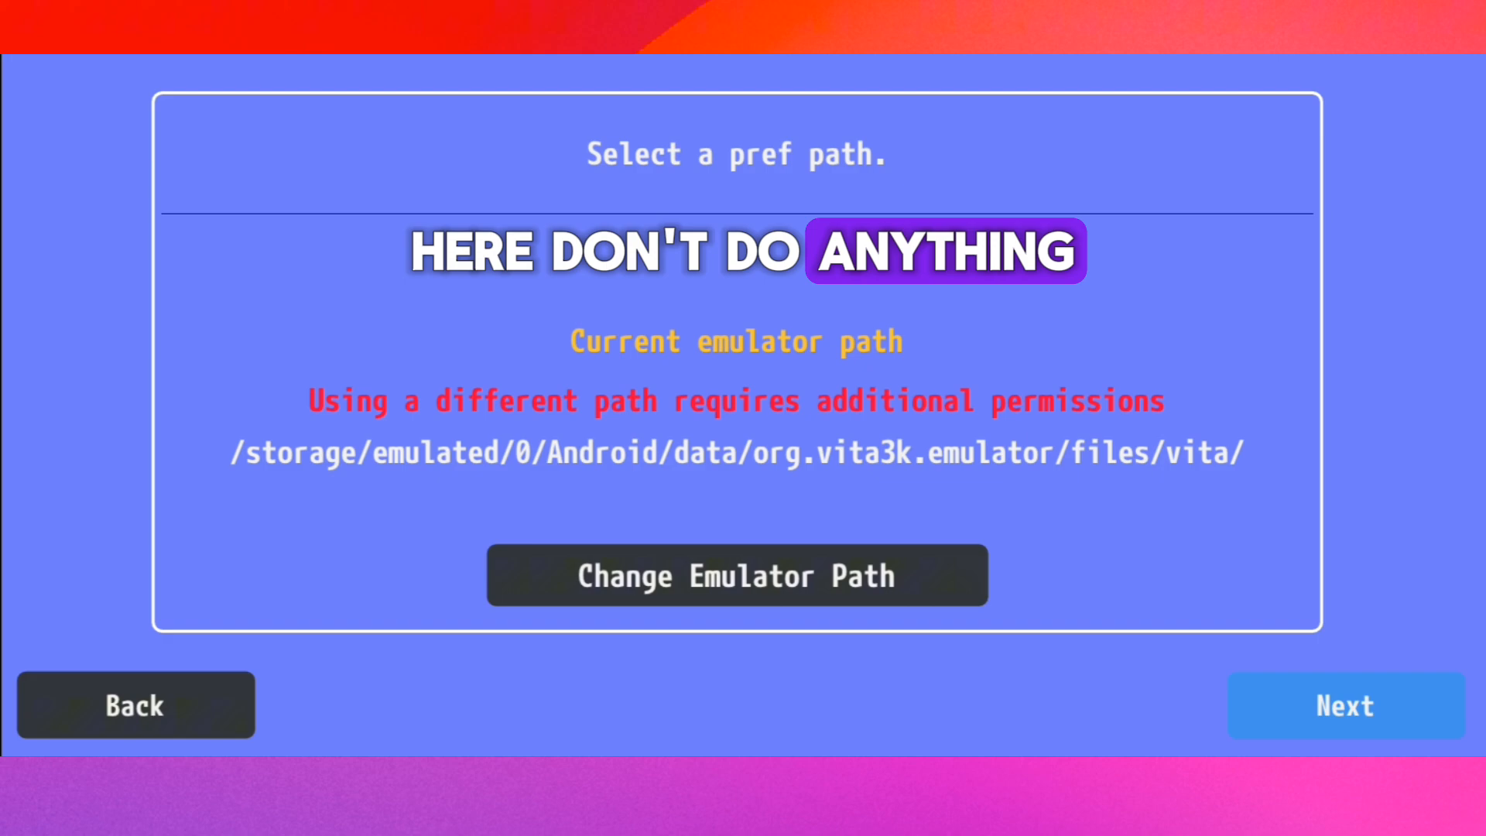
left_click(1345, 705)
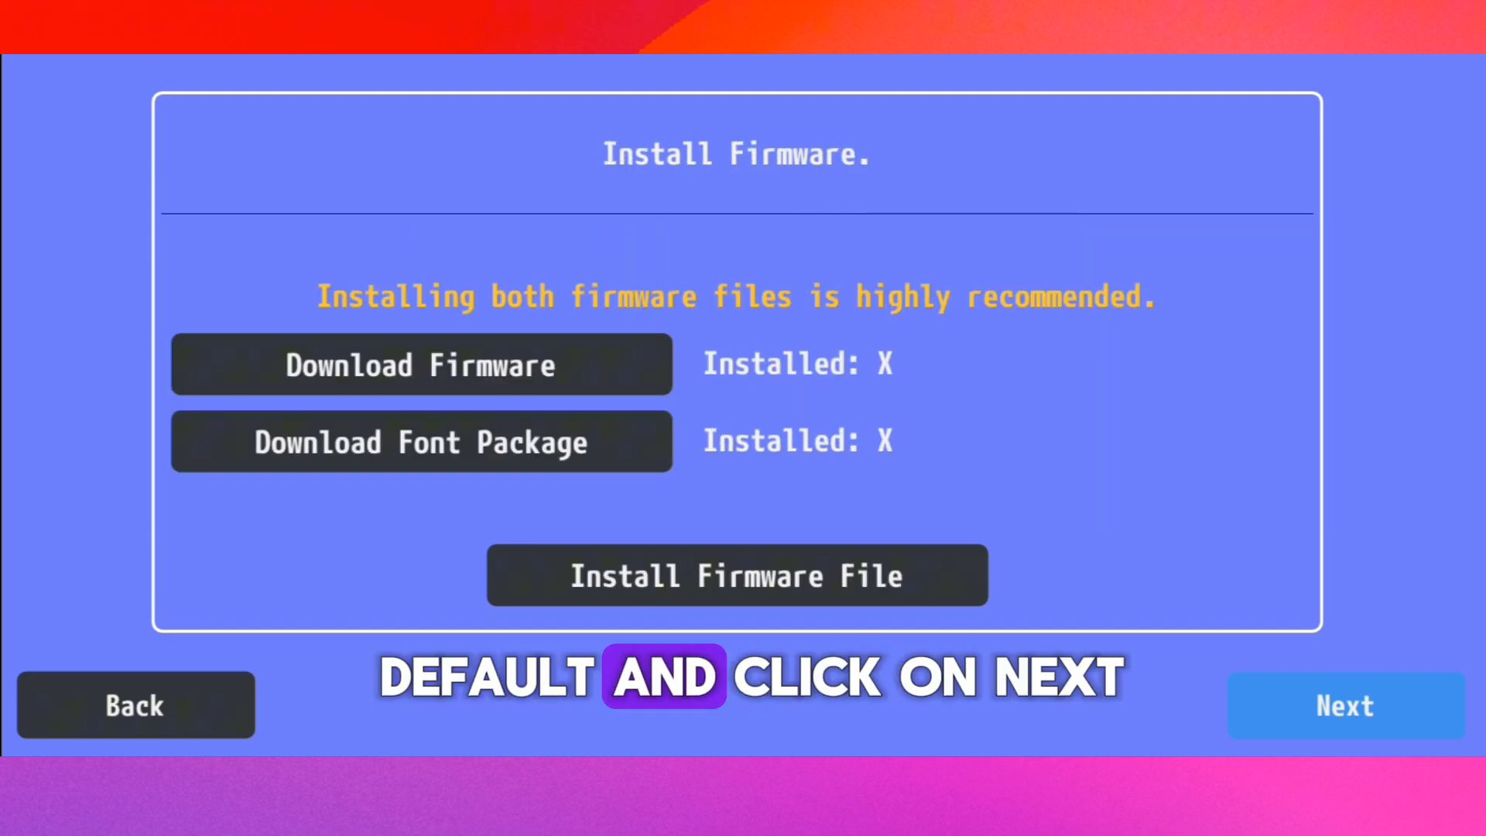
left_click(1343, 705)
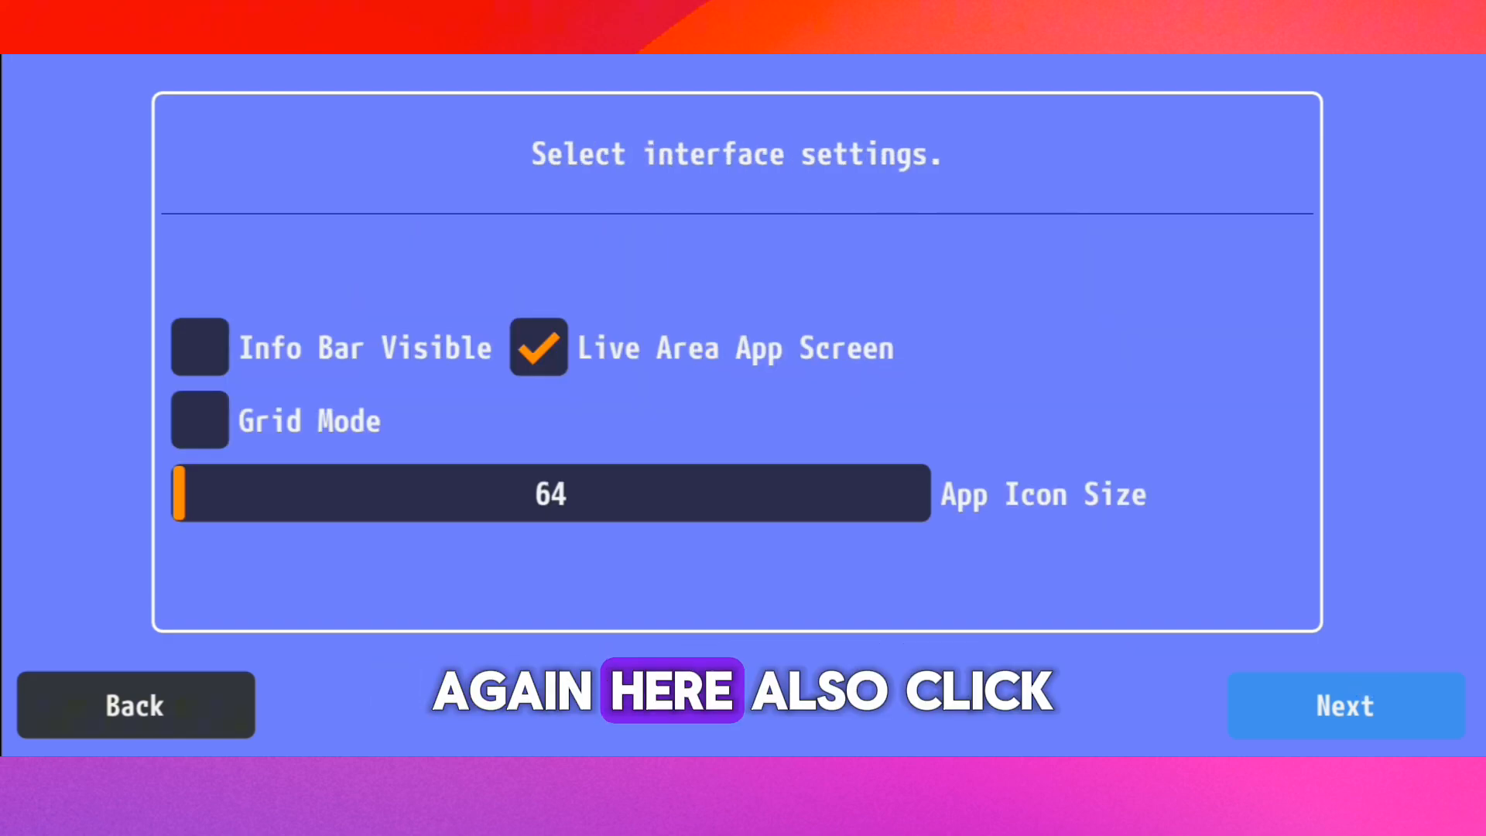
left_click(1345, 705)
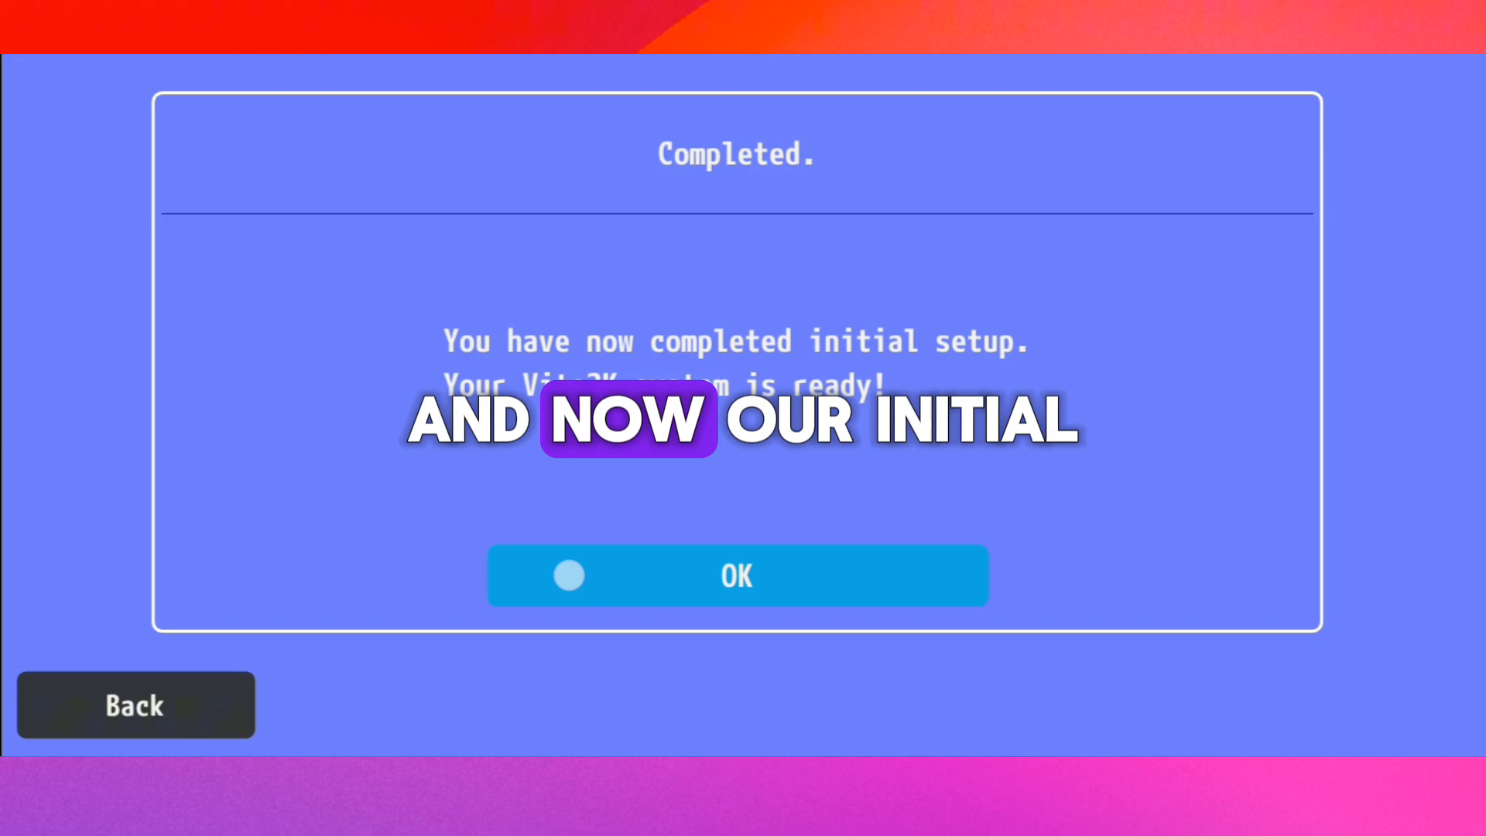
left_click(736, 575)
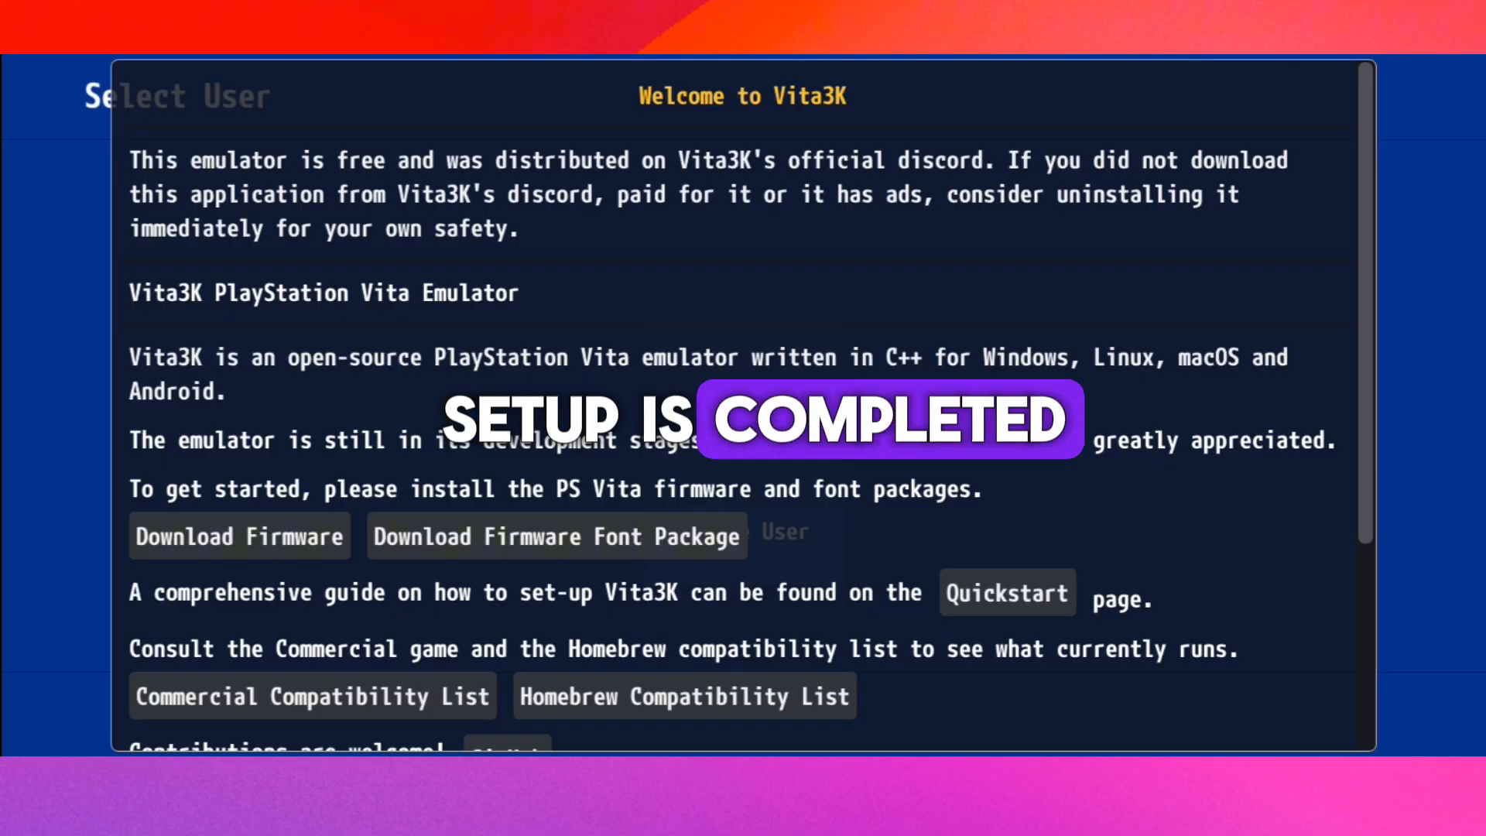
Scroll through the welcome notes and close them.
scroll("down", 3)
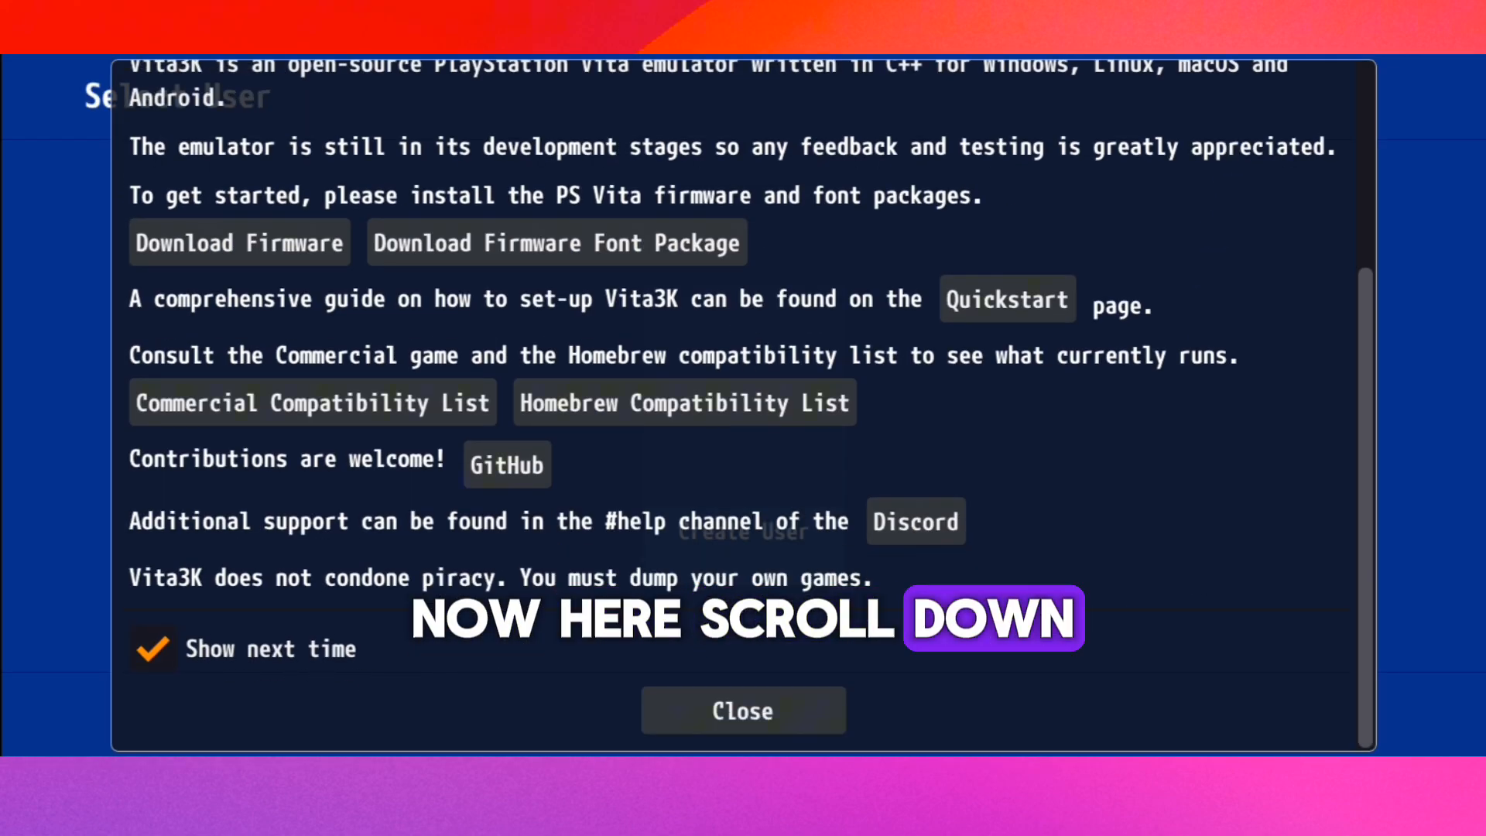
left_click(743, 709)
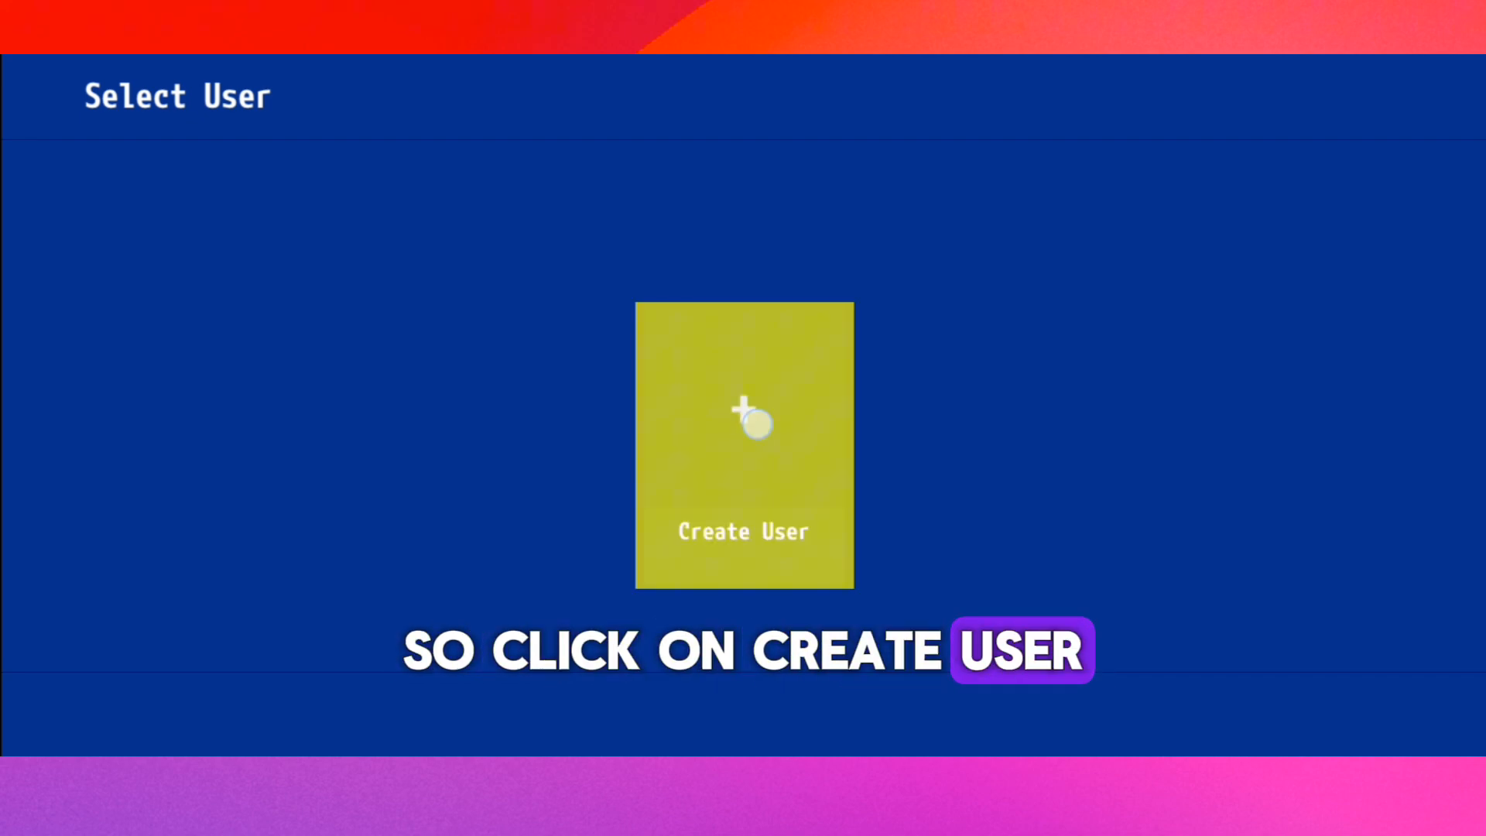
Create a user profile with the default name and avatar, then acknowledge the confirmation.
left_click(743, 443)
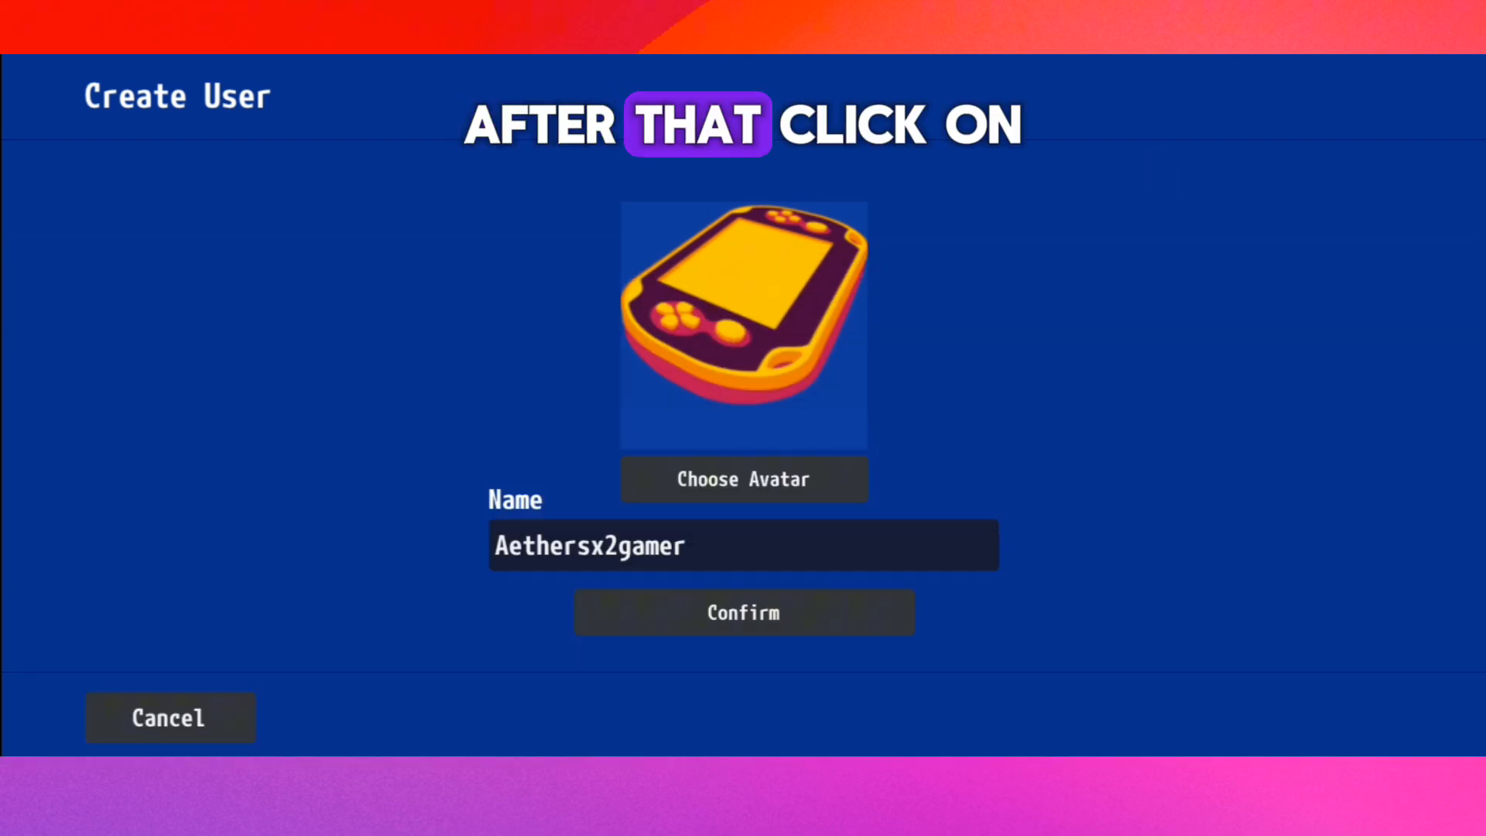
left_click(742, 612)
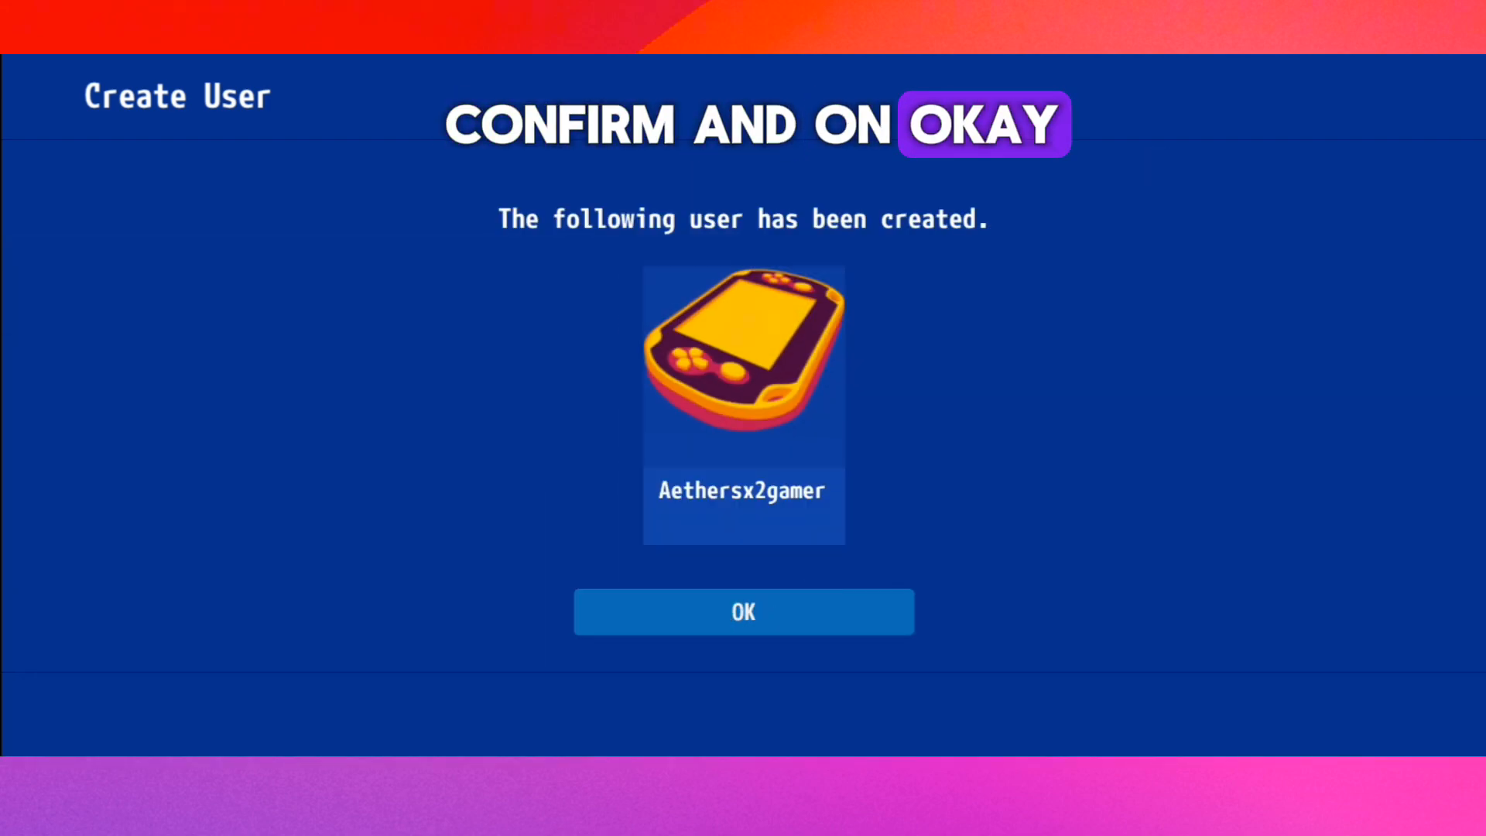
left_click(743, 611)
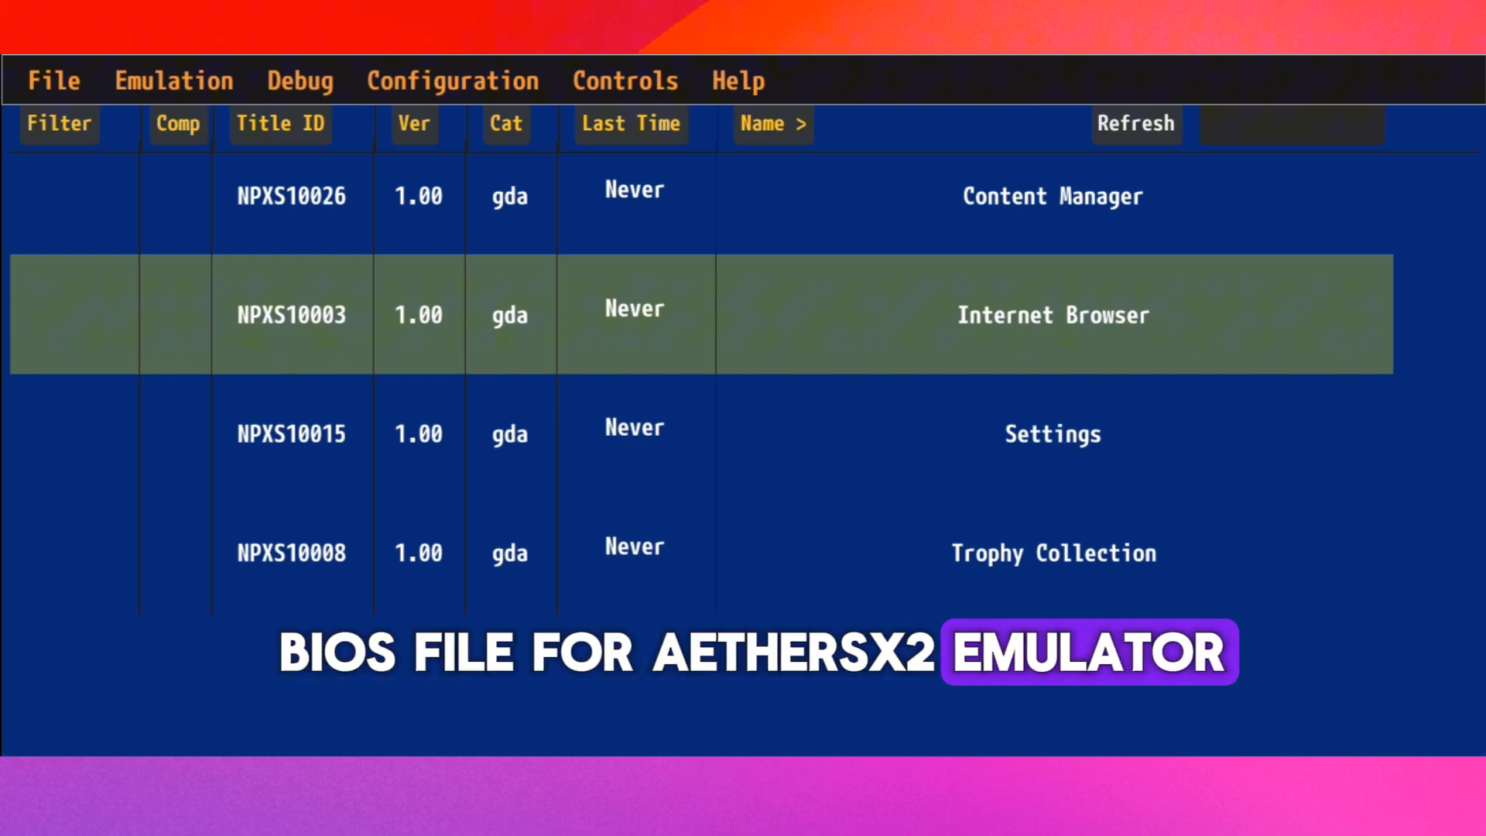
Install firmware 3.74 from PSVUPDAT.PUP in Downloads and dismiss the success message.
left_click(54, 79)
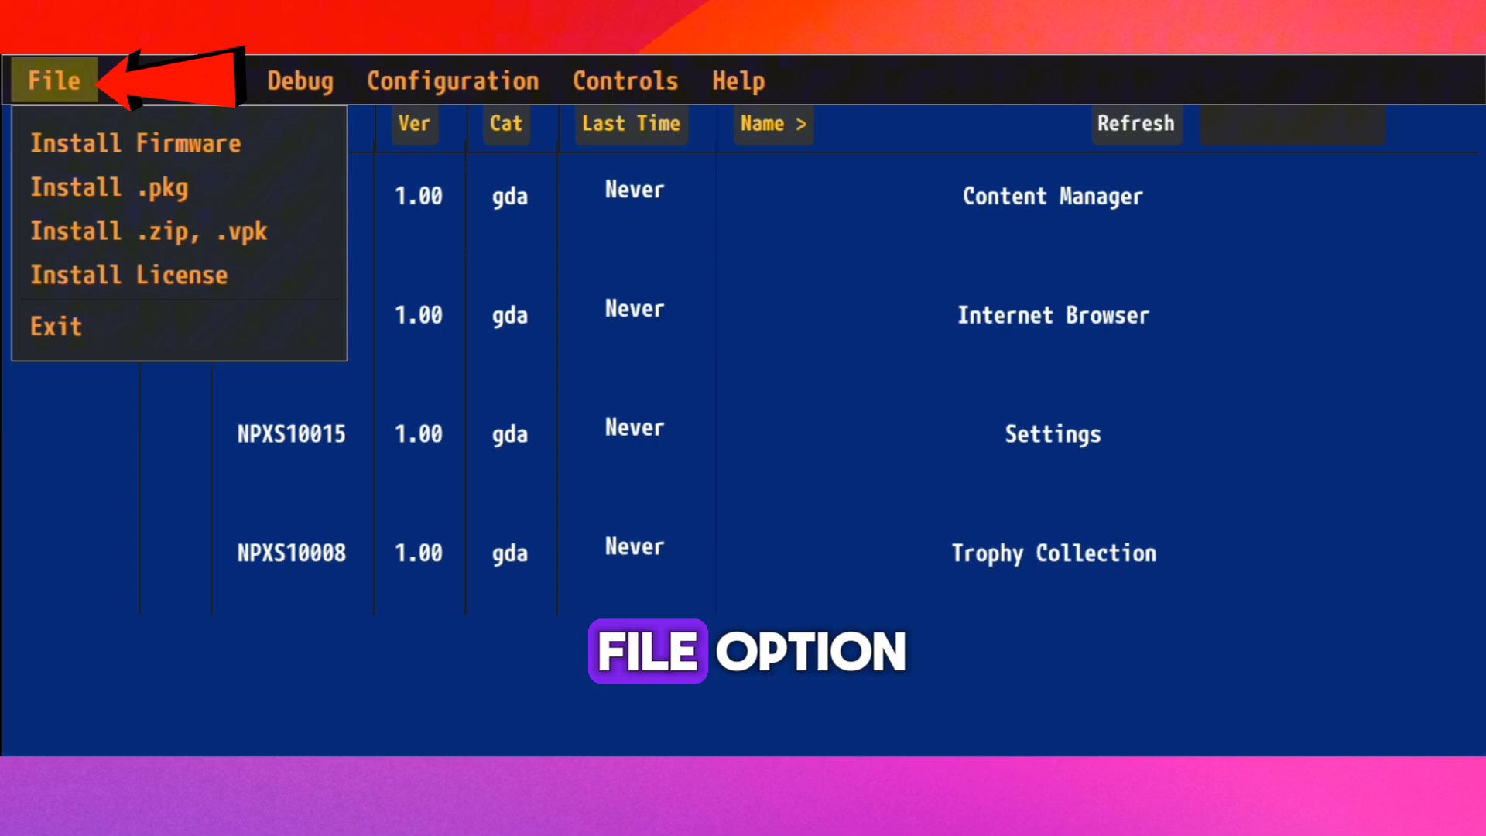
left_click(136, 143)
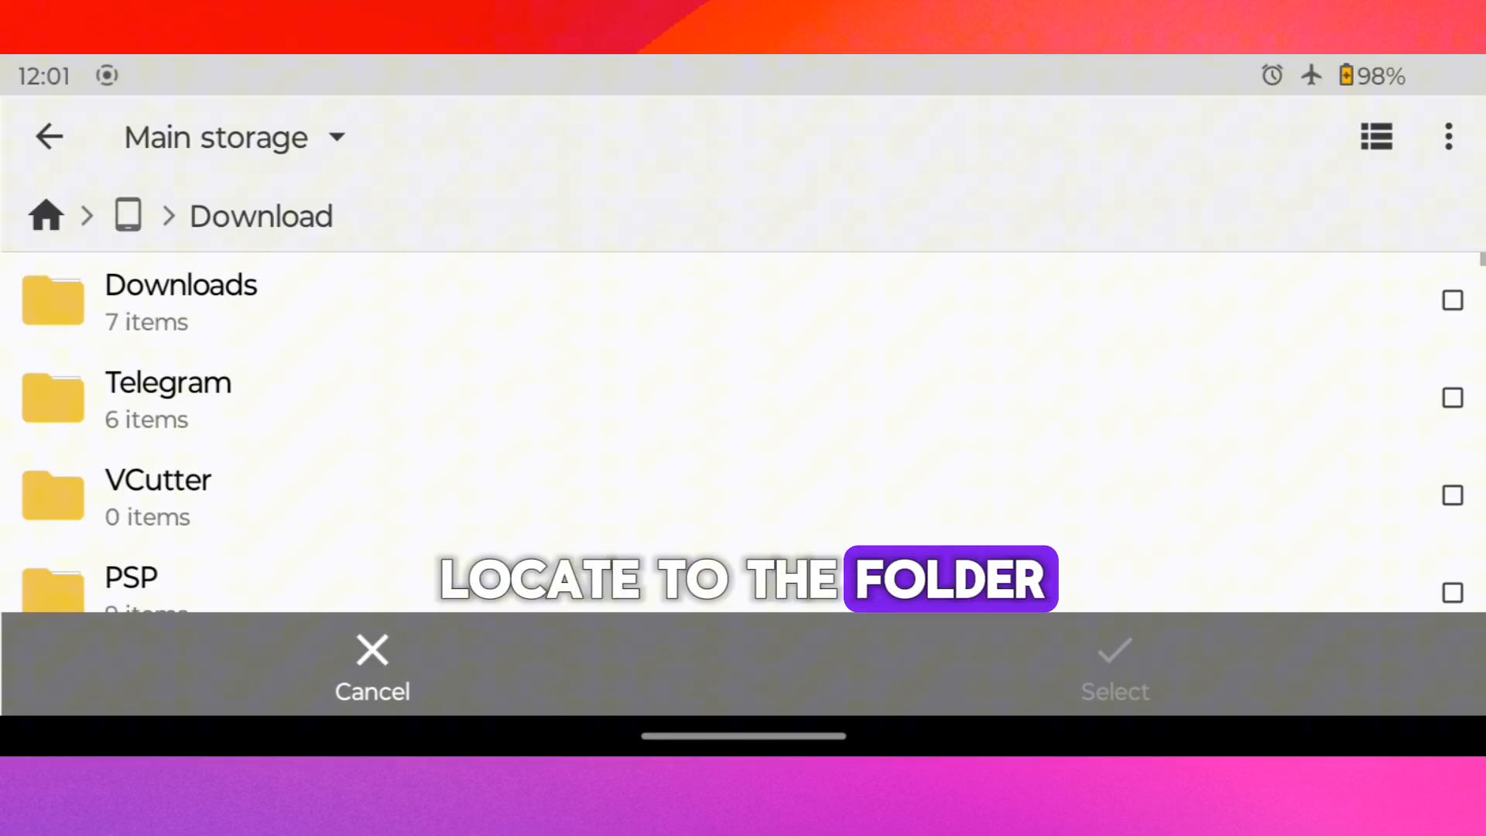
left_click(180, 301)
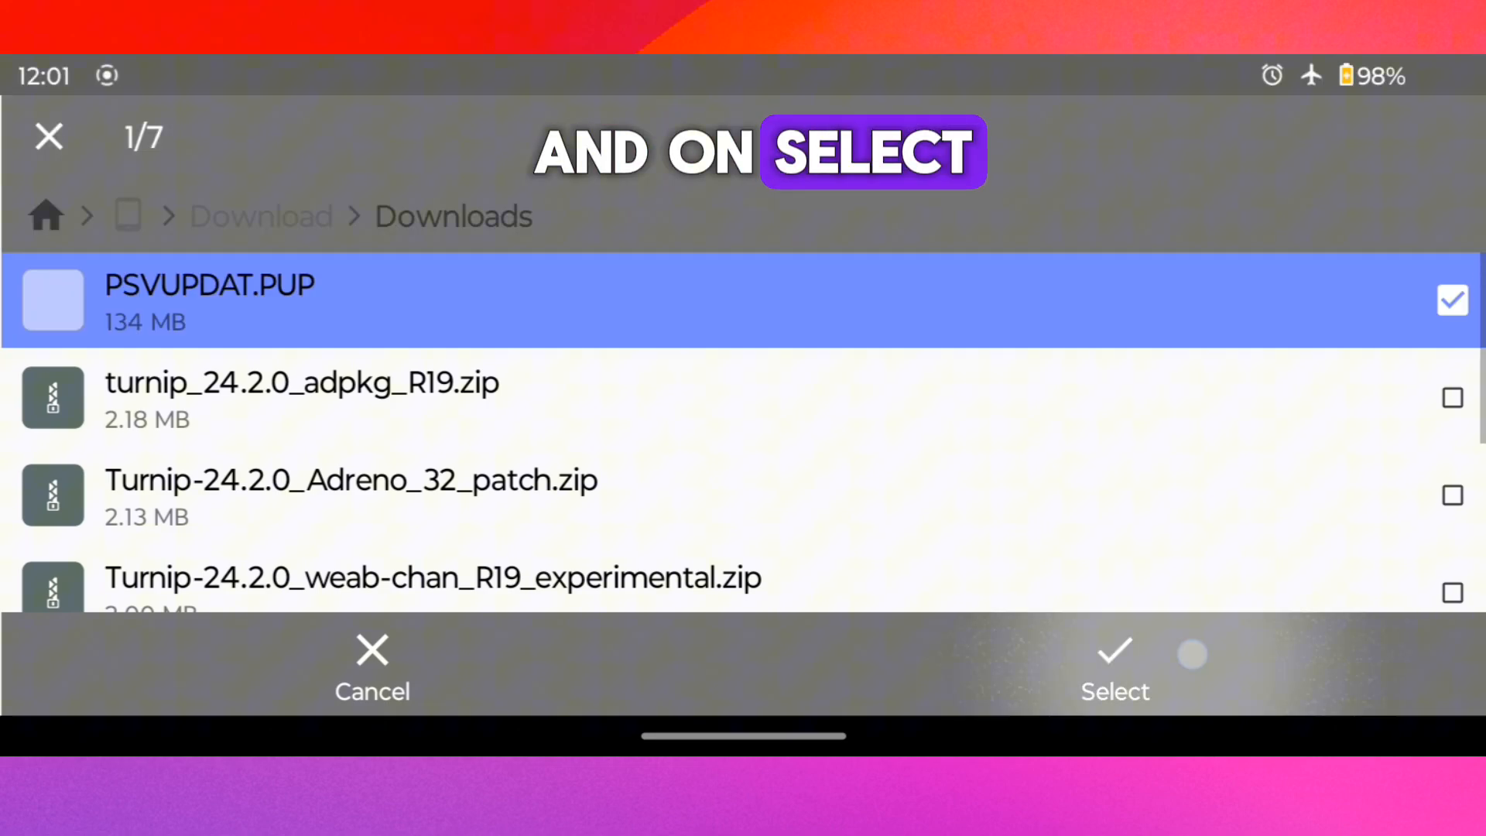
left_click(1114, 668)
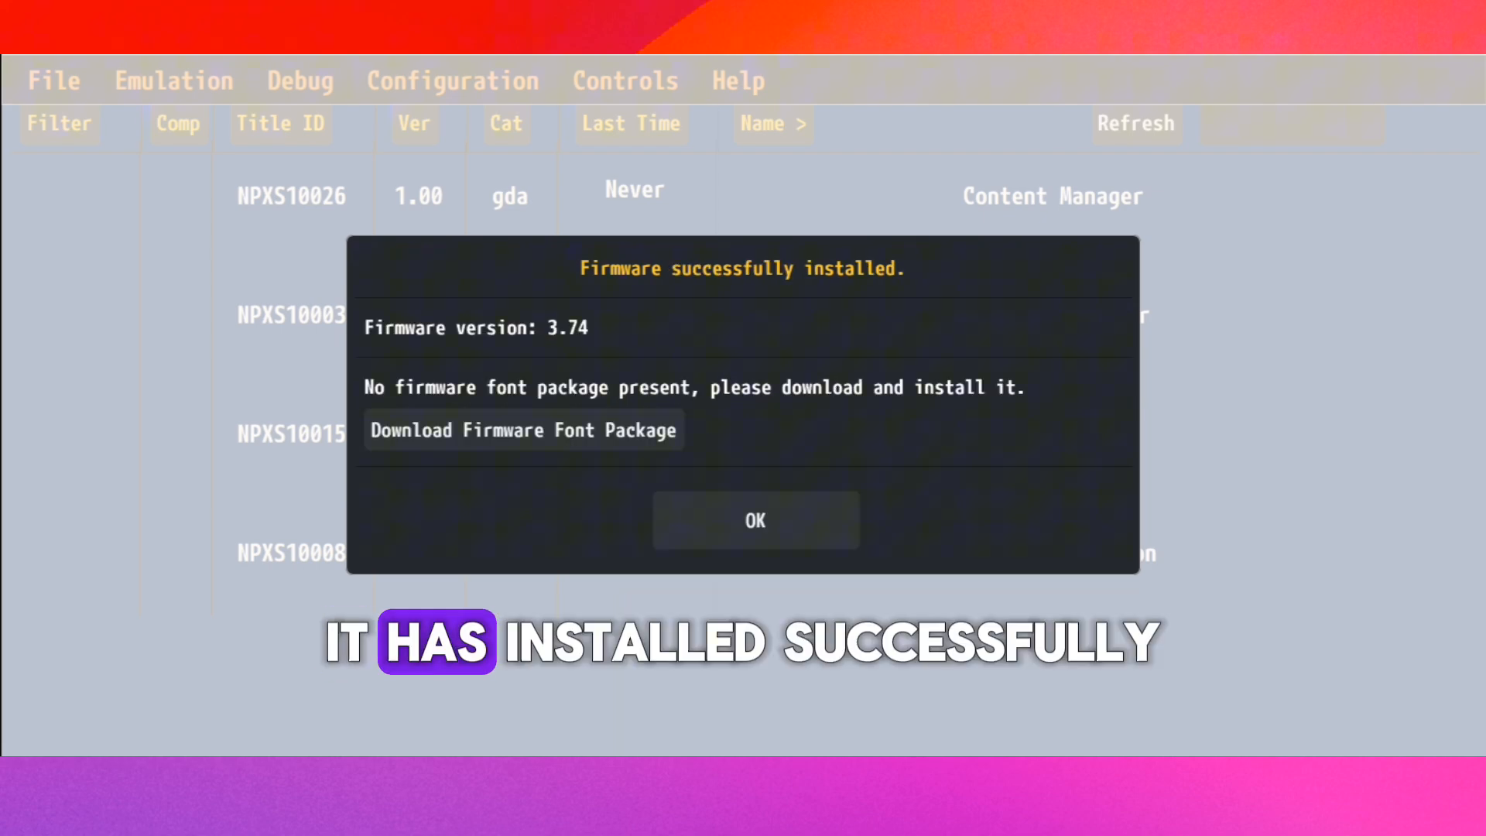
left_click(755, 519)
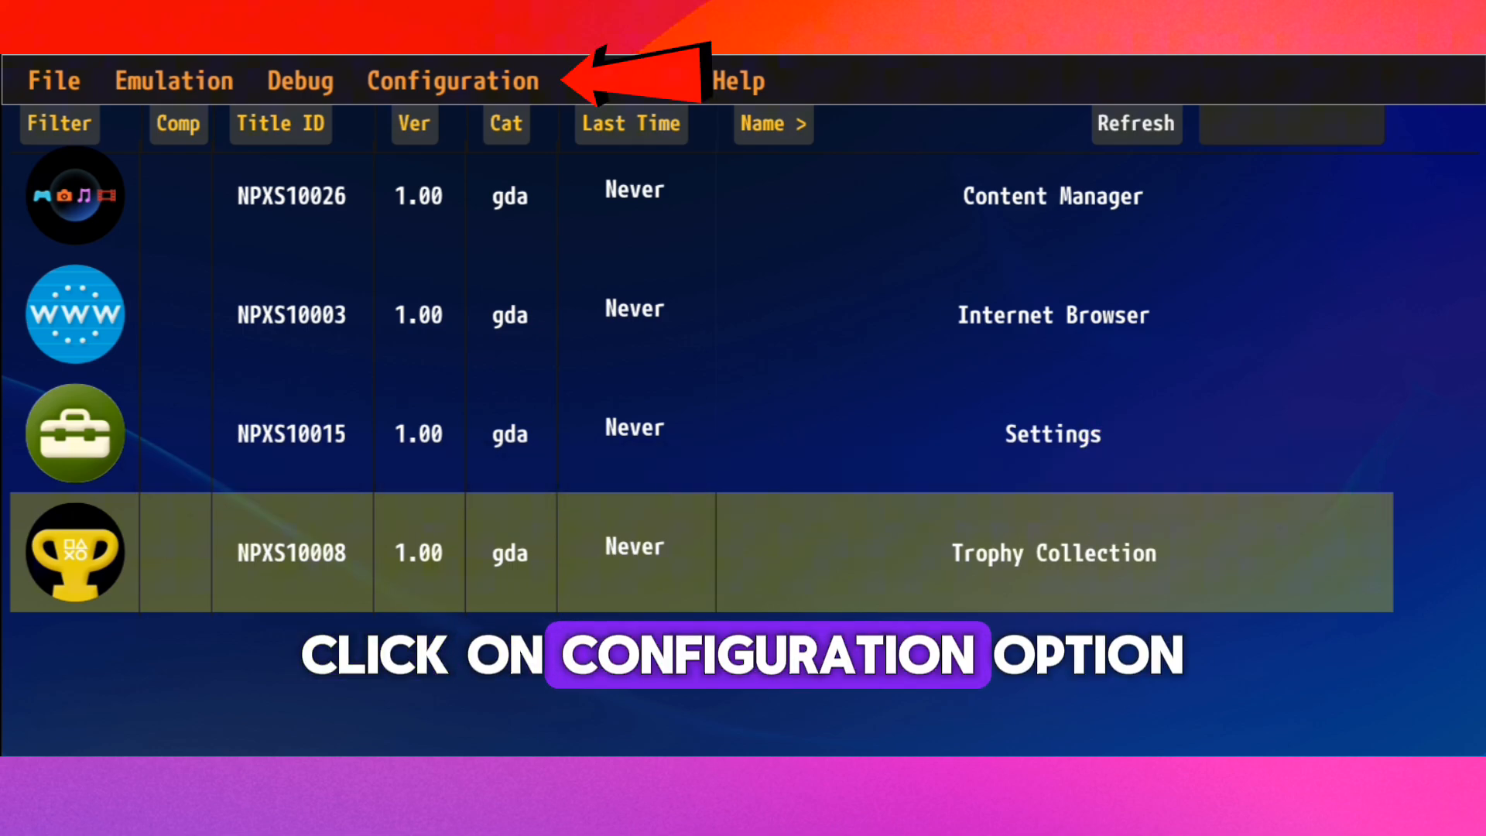
Add the Turnip-24.2.0_Adreno_32_patch custom driver and select it as the GPU driver.
left_click(453, 80)
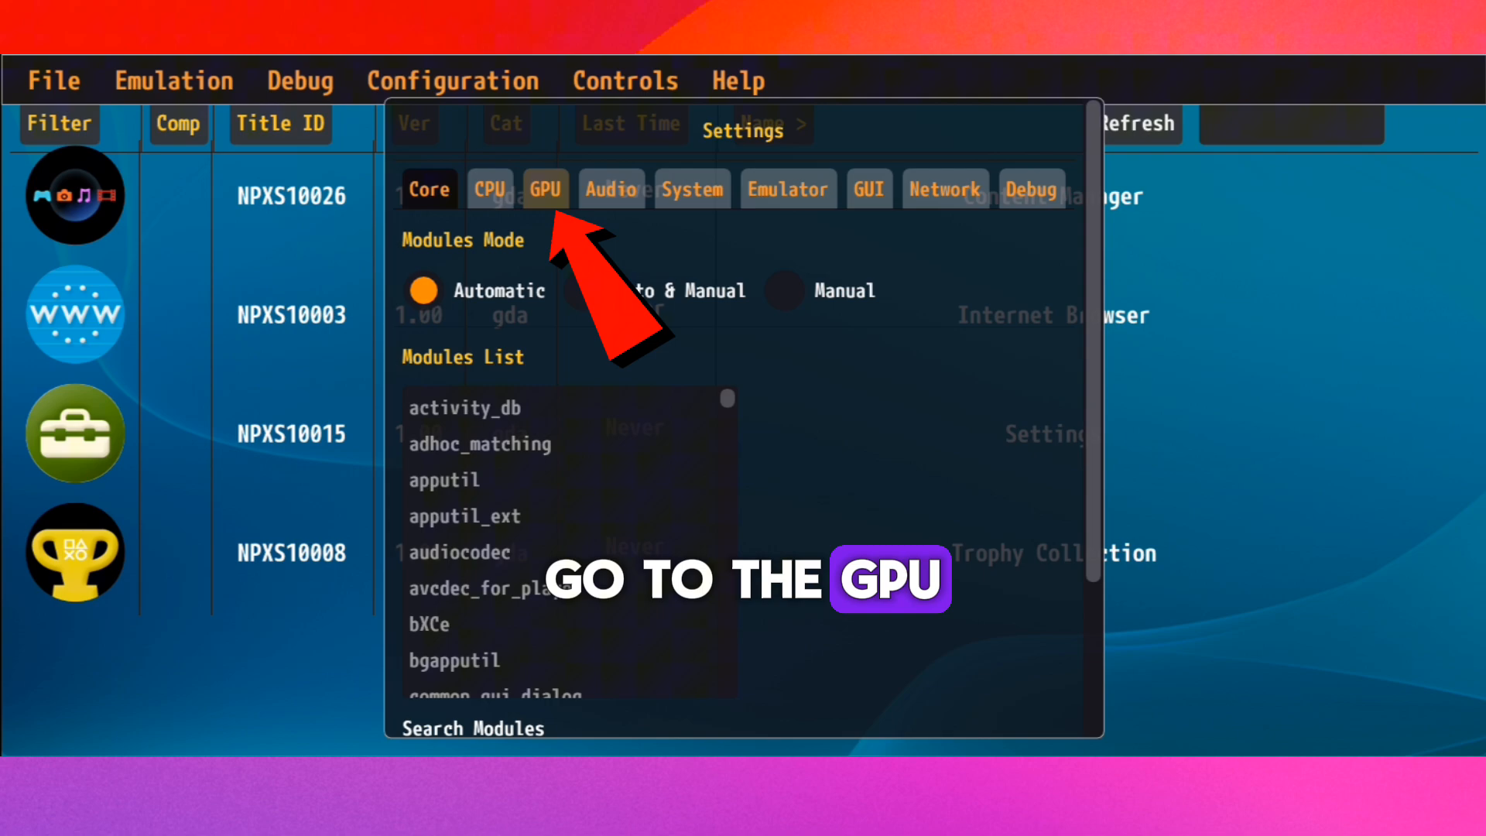
left_click(545, 187)
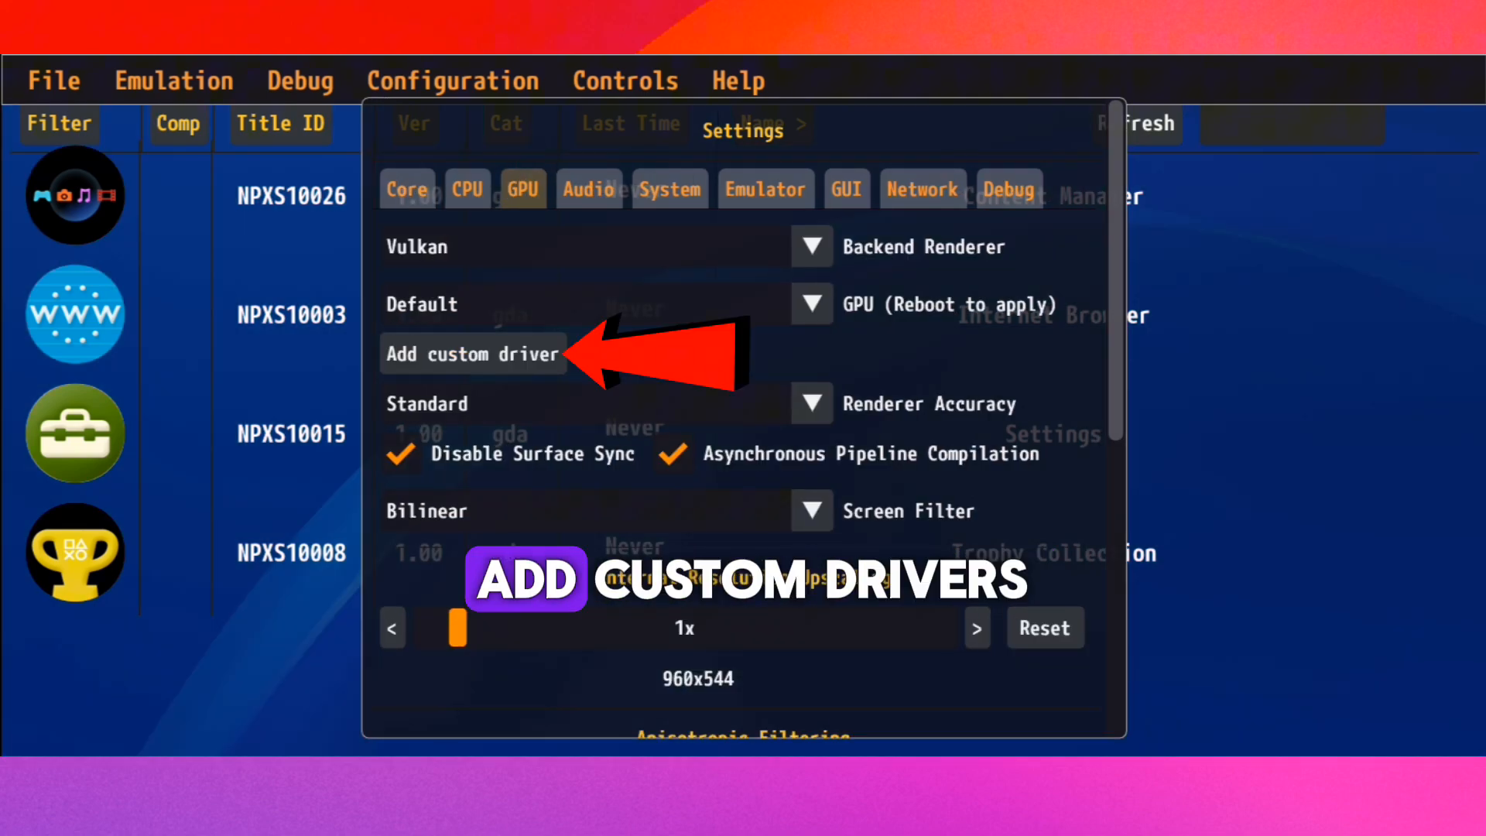
left_click(472, 354)
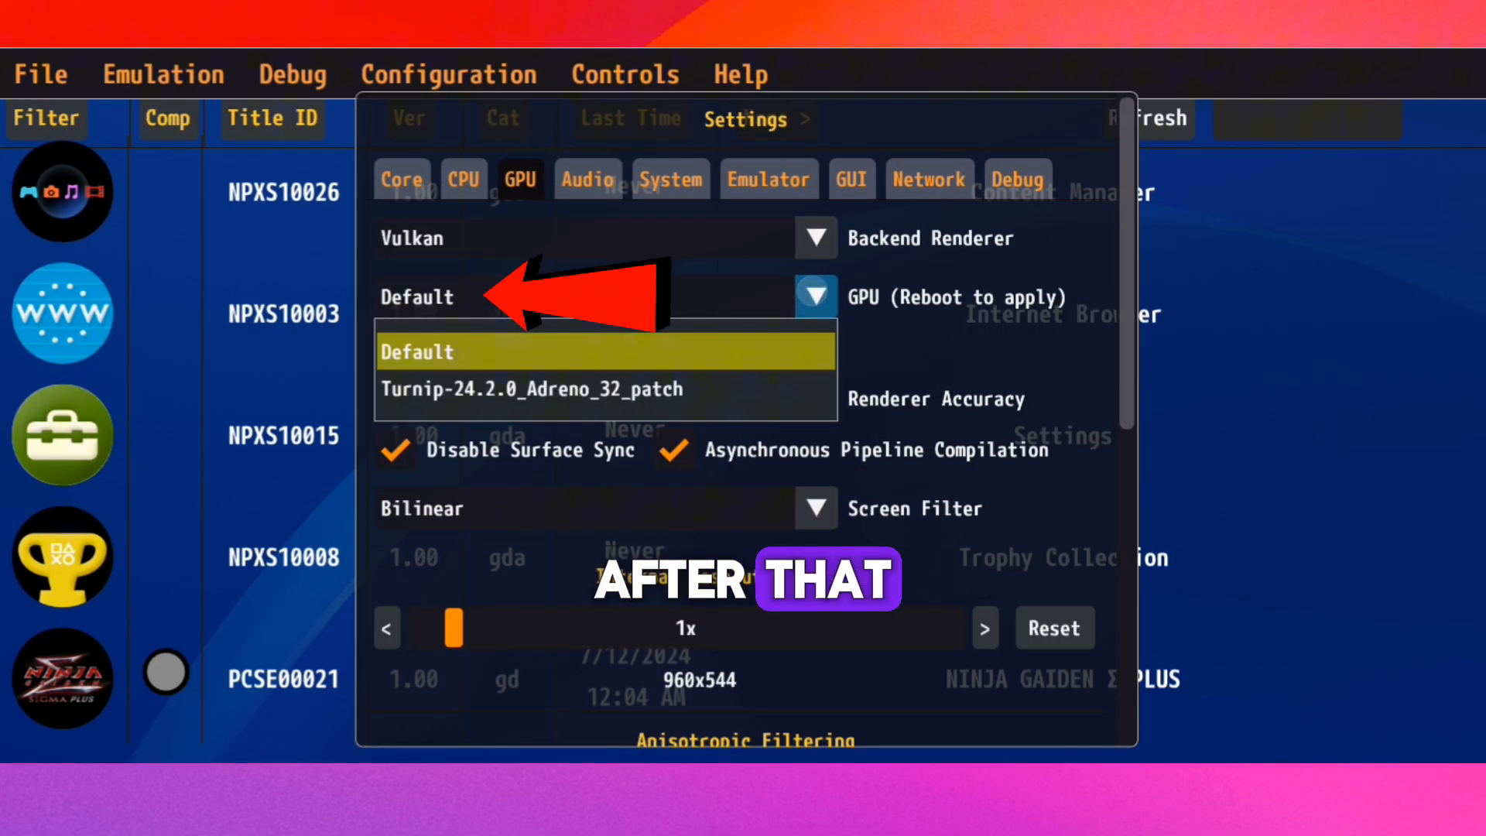
left_click(528, 389)
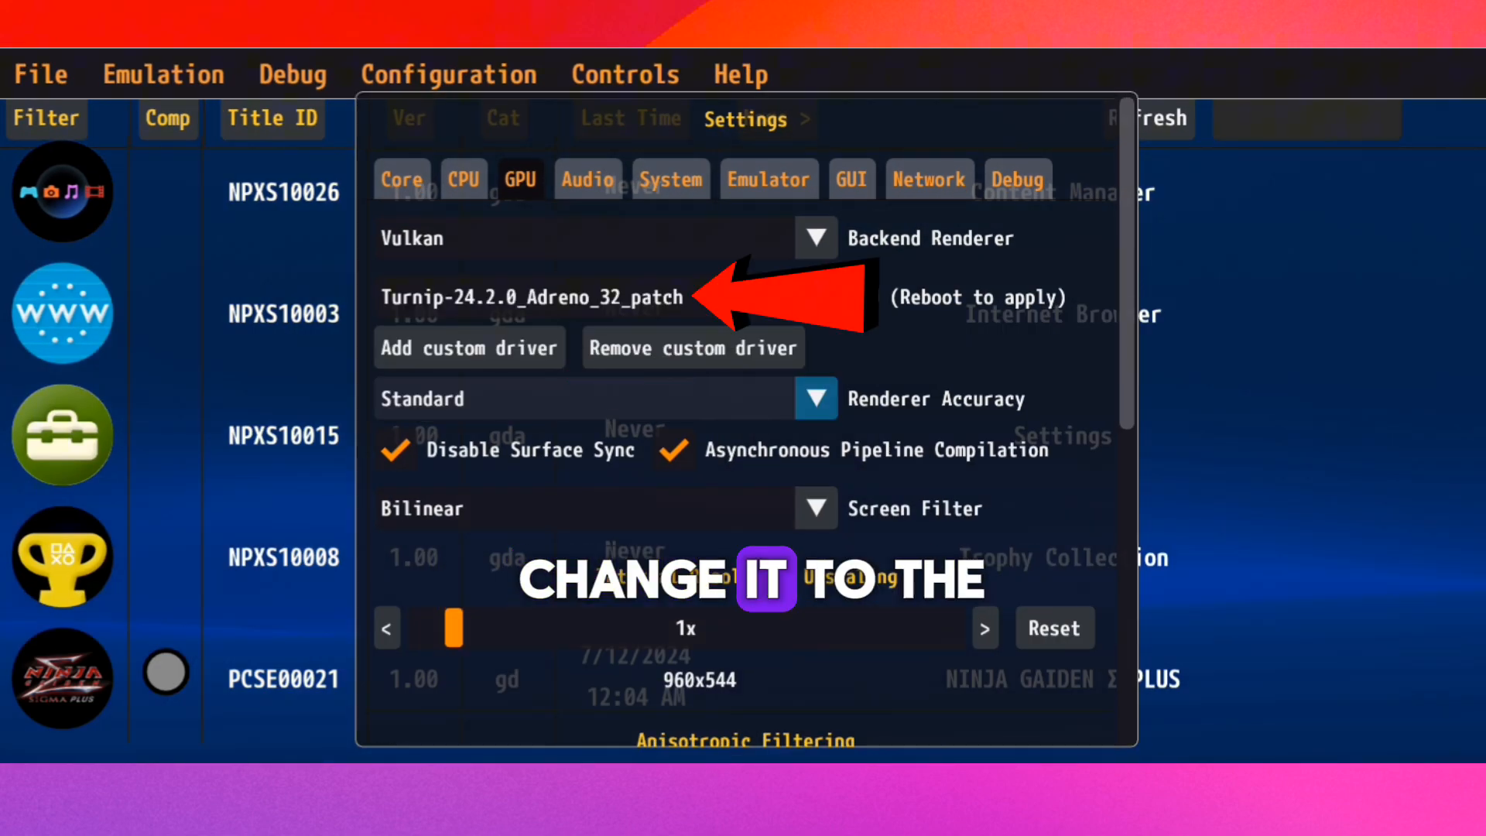
scroll("down", 3)
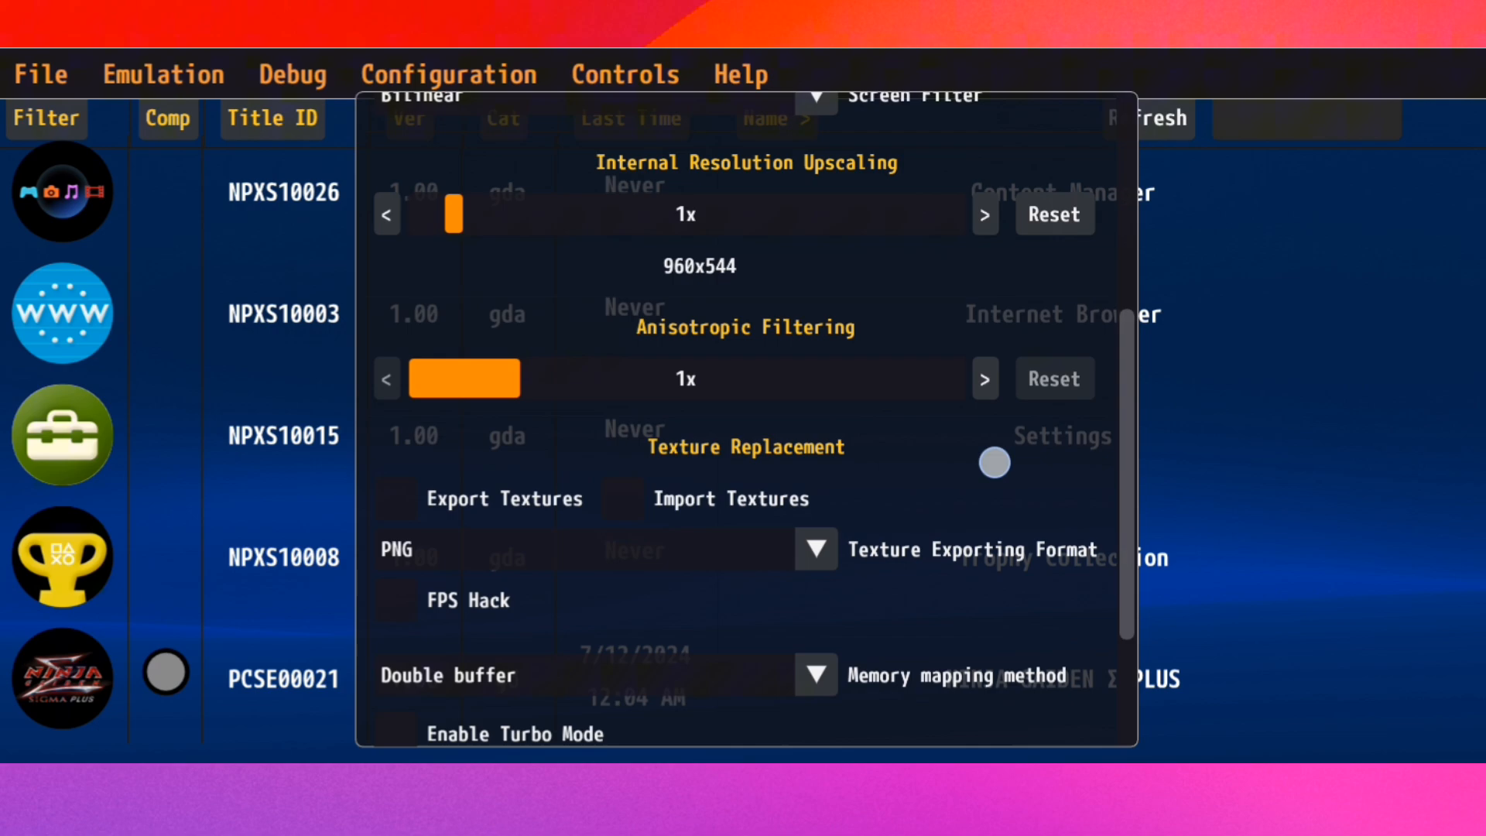
scroll("down", 3)
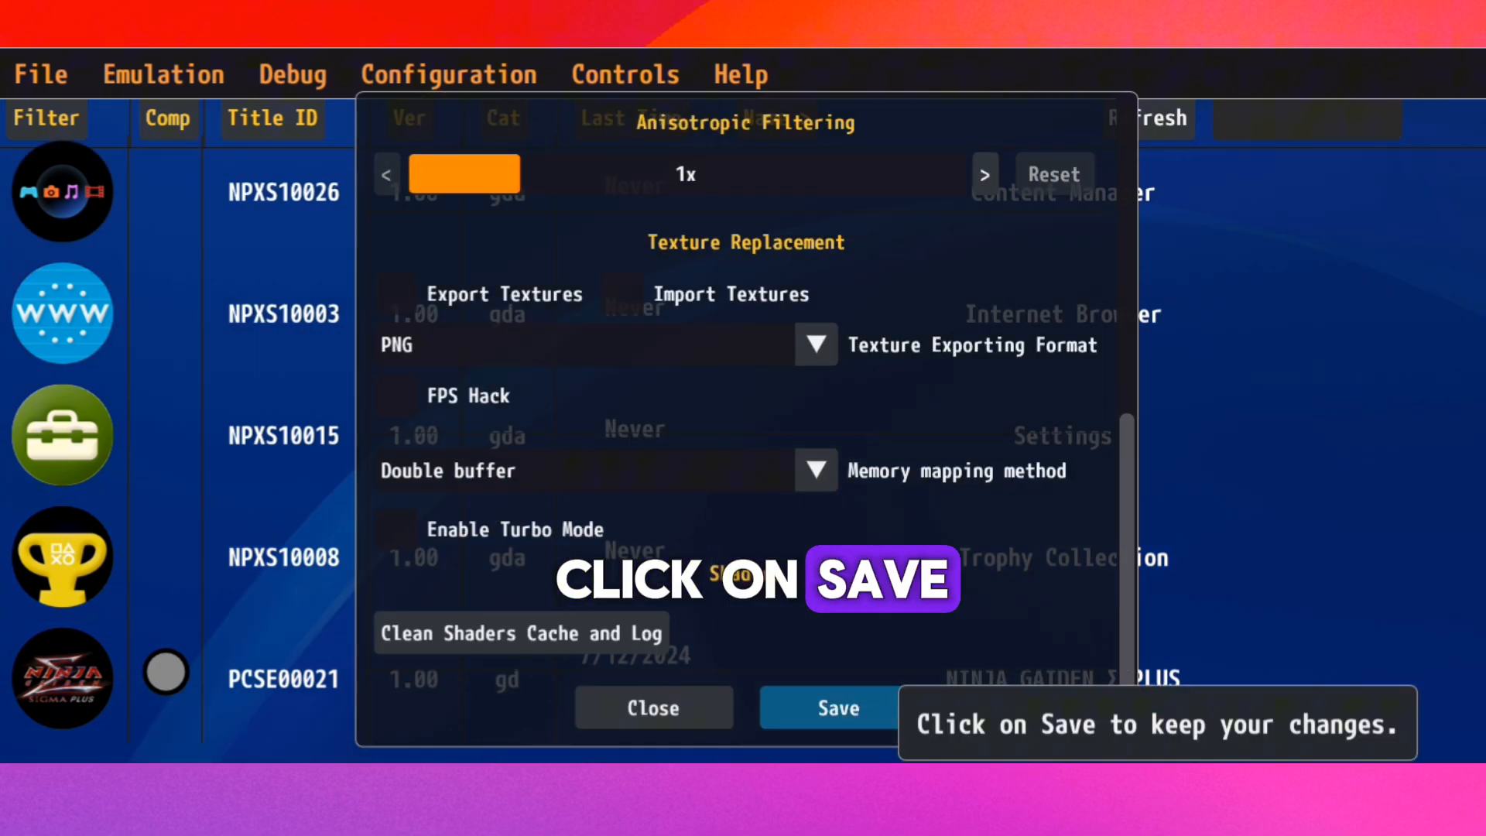
Save the GPU driver setting and start a .zip/.vpk game install.
left_click(837, 708)
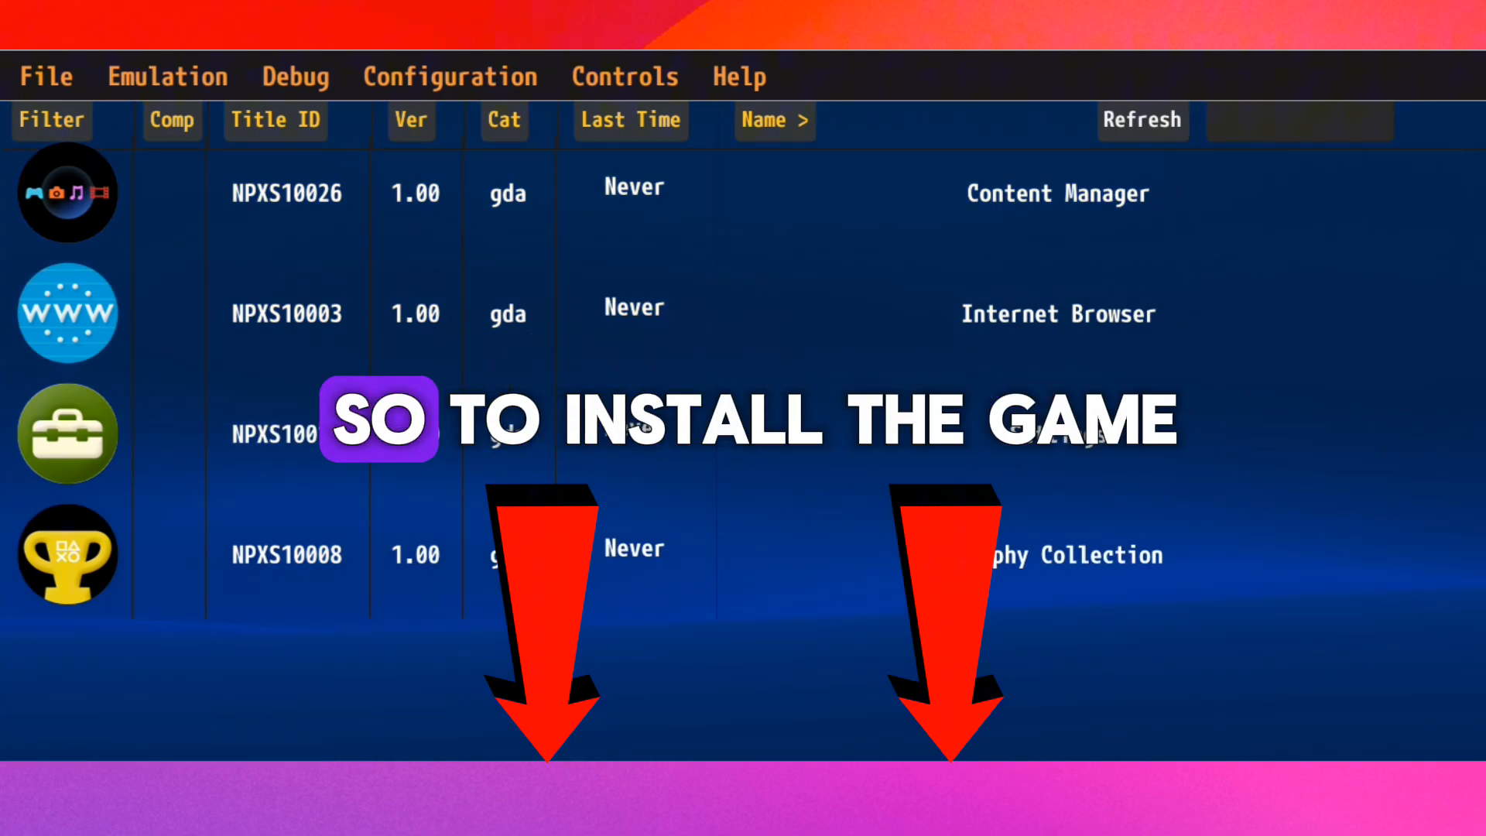
left_click(46, 76)
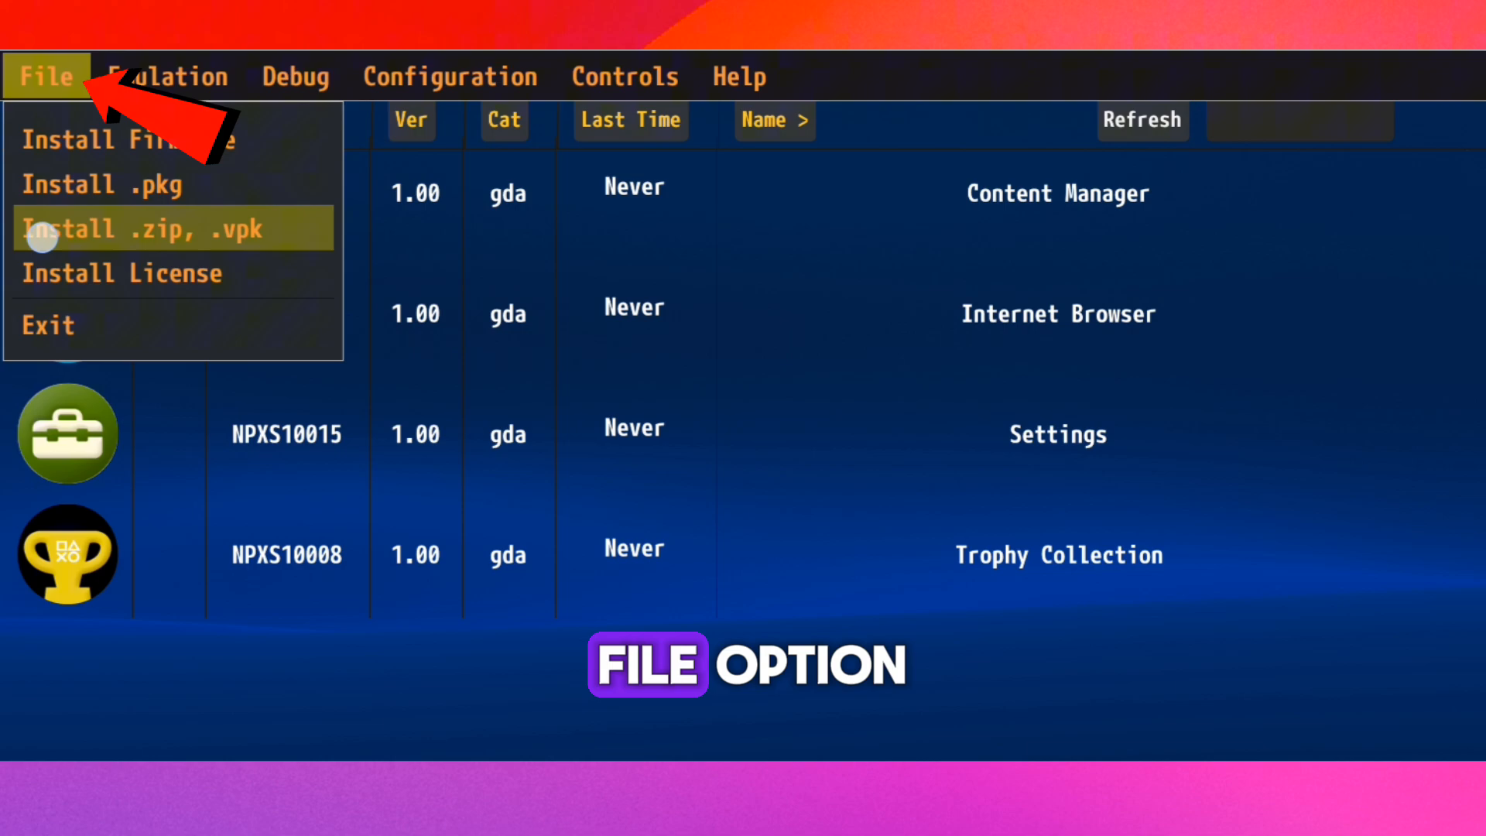
left_click(149, 227)
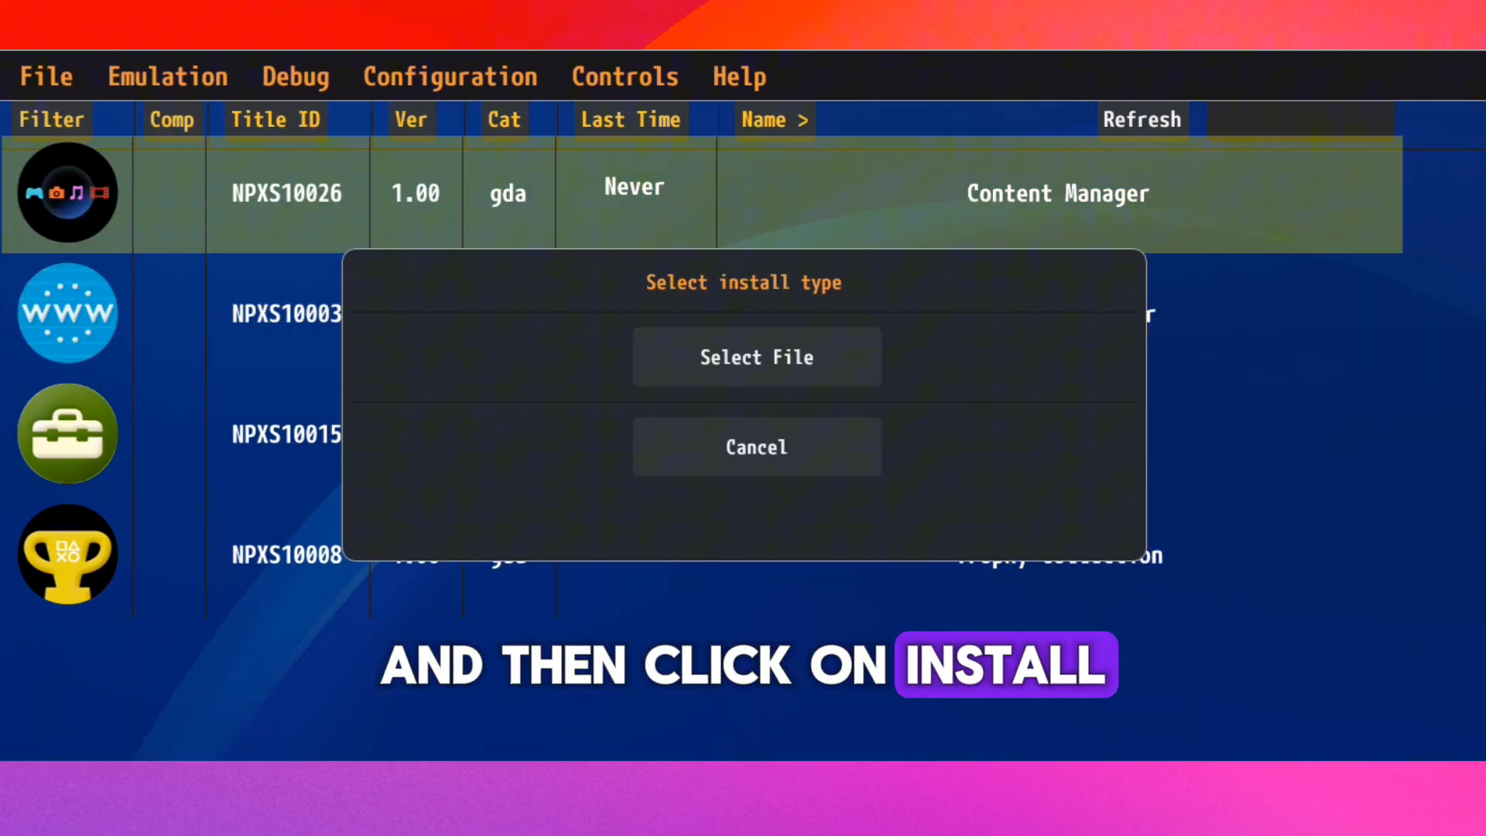
Install Ninja Gaiden Sigma Plus from its zip archive and dismiss the completion message.
left_click(756, 358)
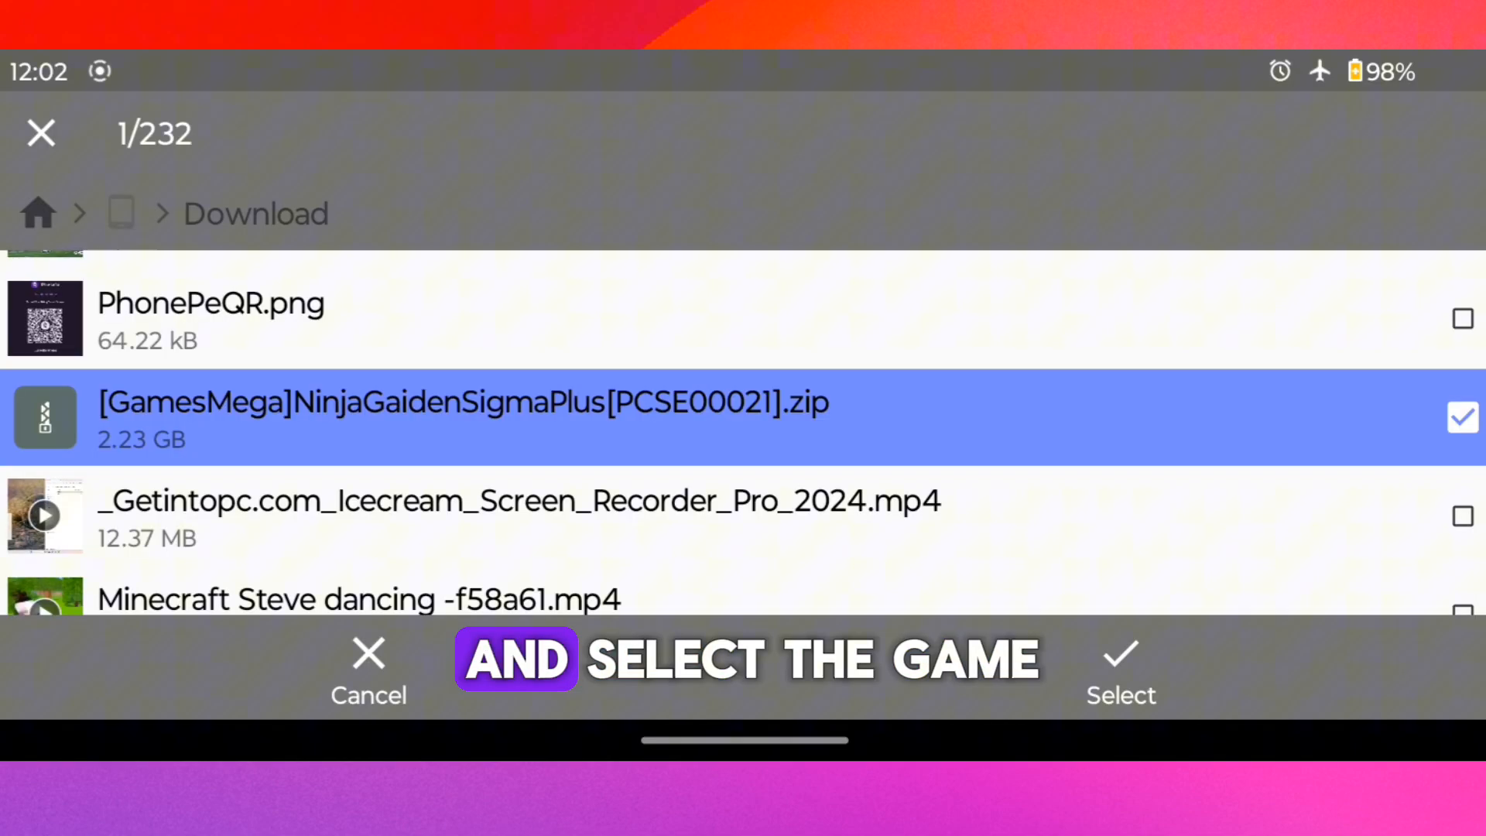
left_click(1121, 668)
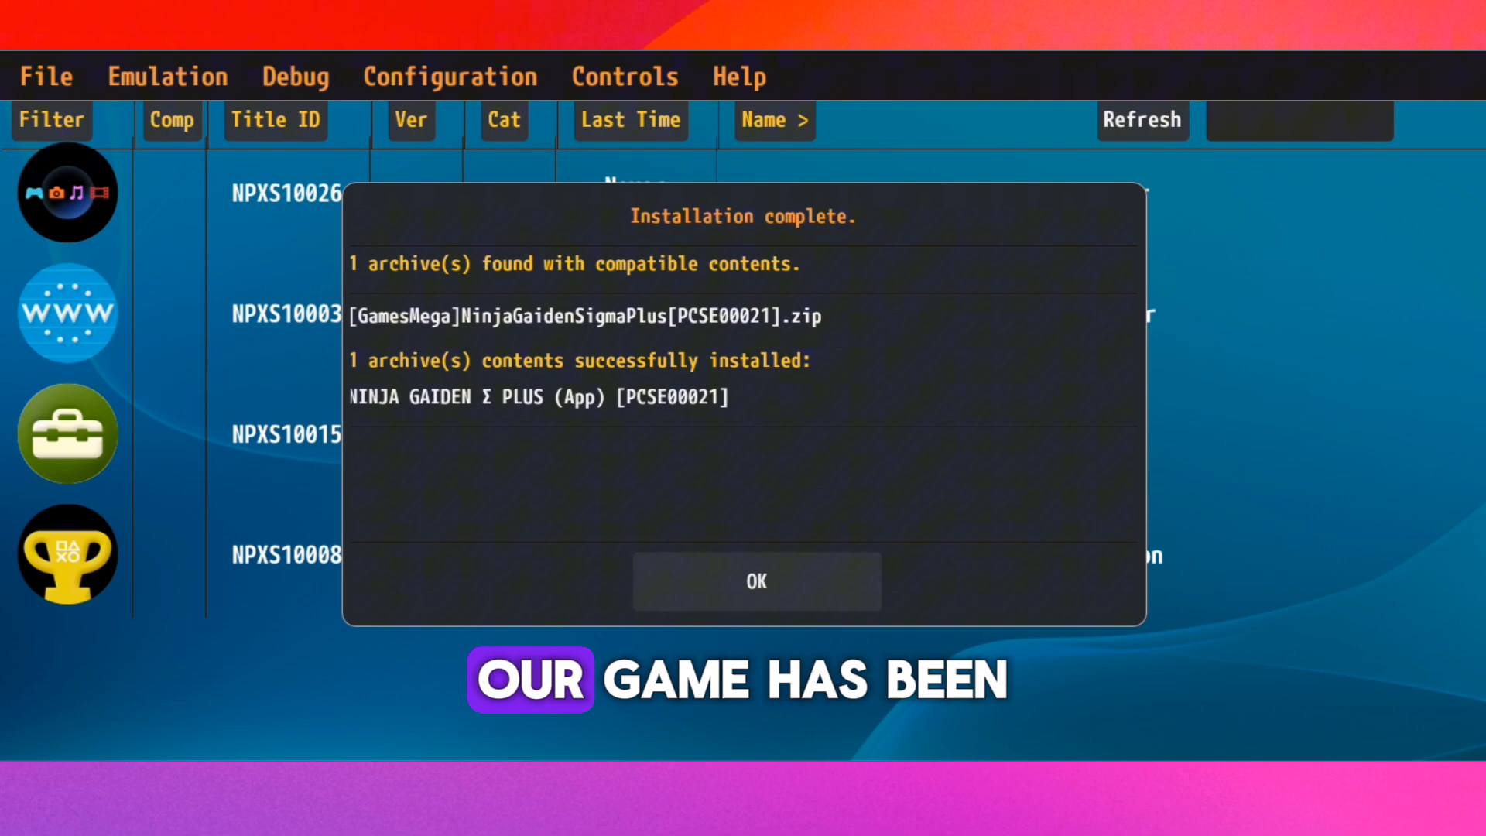
left_click(755, 582)
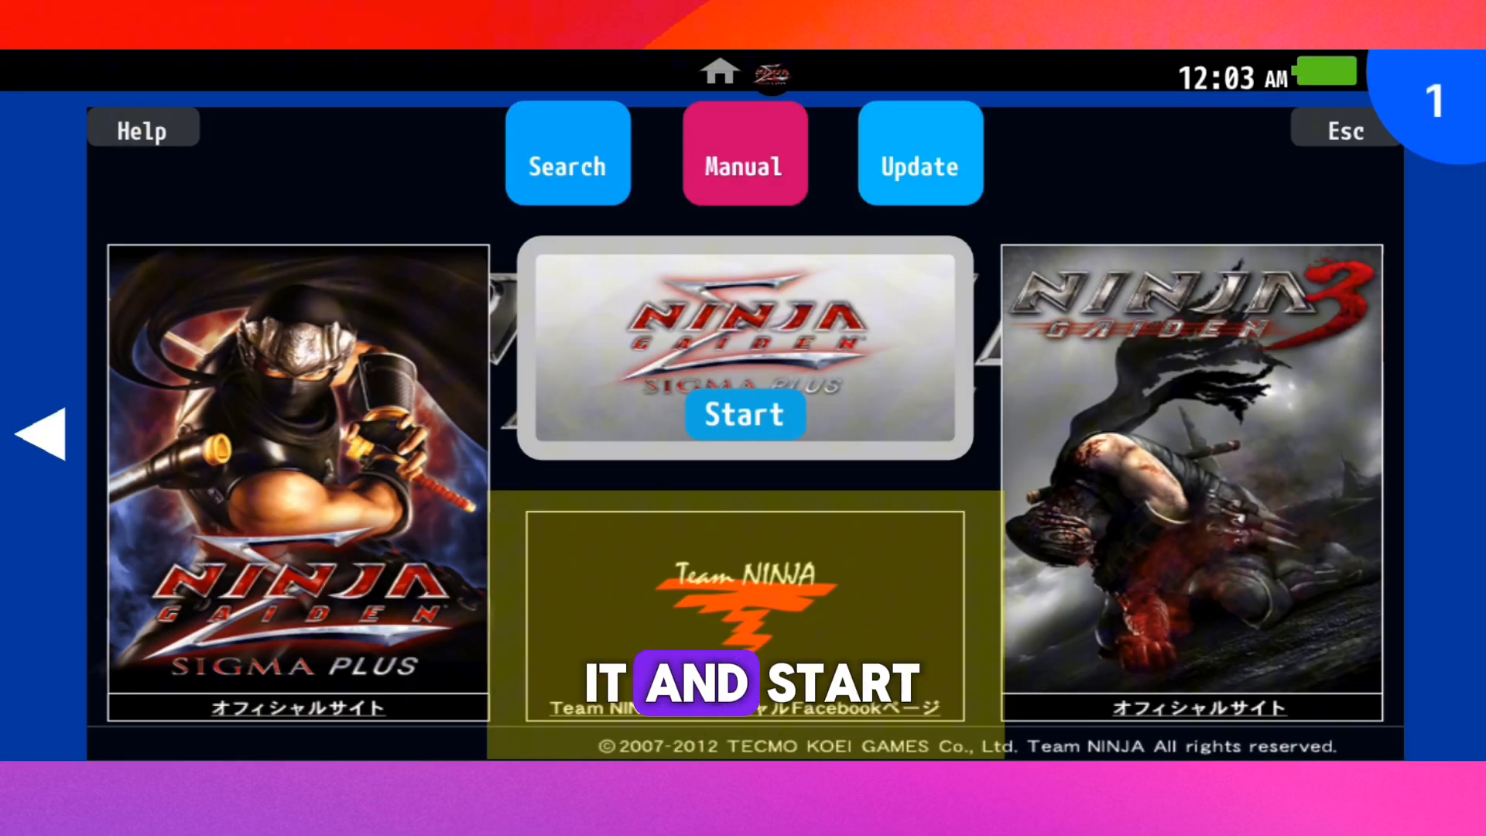
Tap Start on the Ninja Gaiden Sigma Plus live area.
left_click(744, 415)
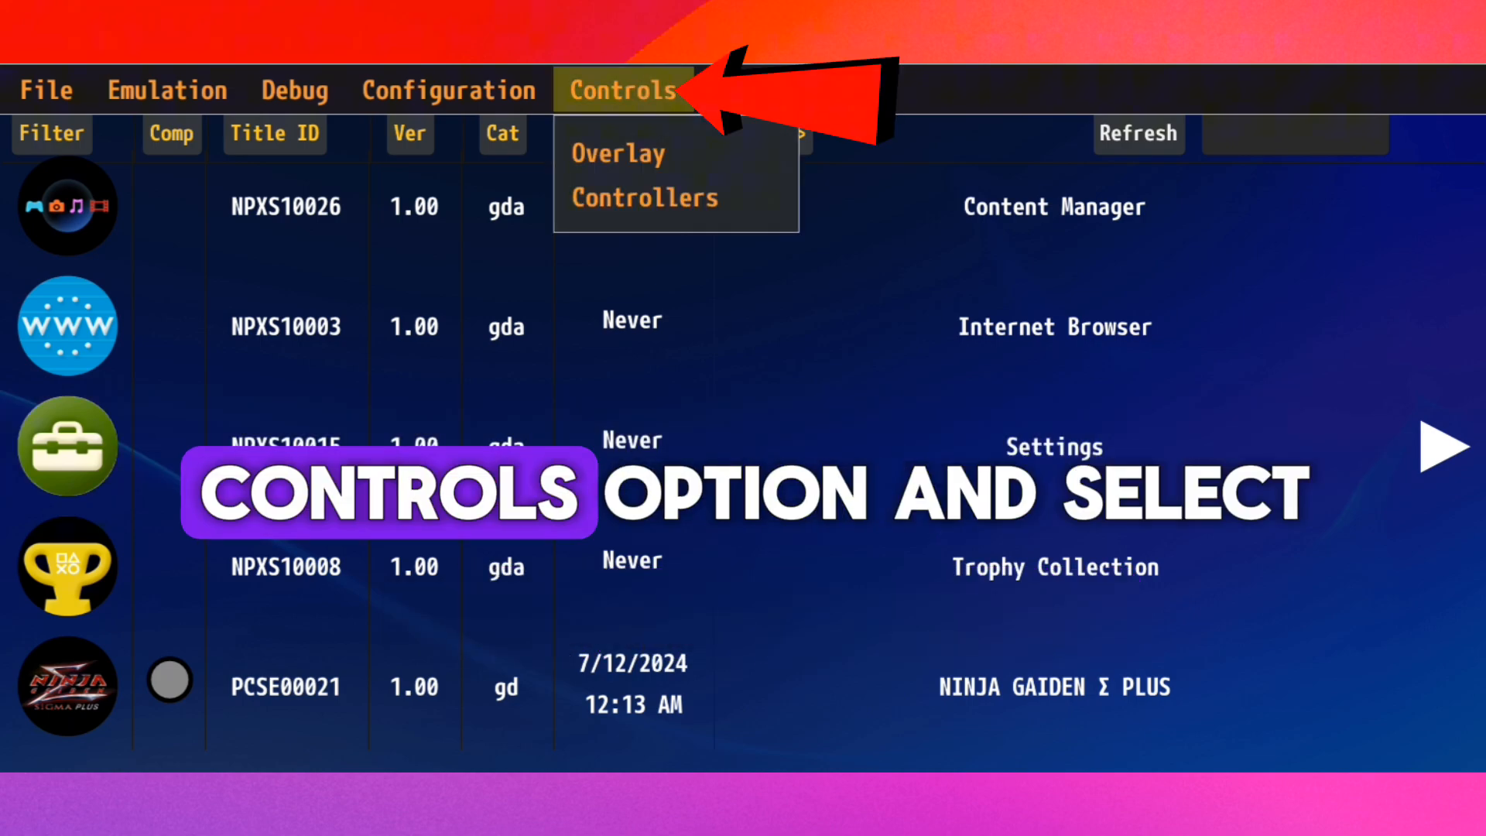
Keep the in-game gamepad overlay on and enable the front/back touchscreen switch button.
left_click(618, 152)
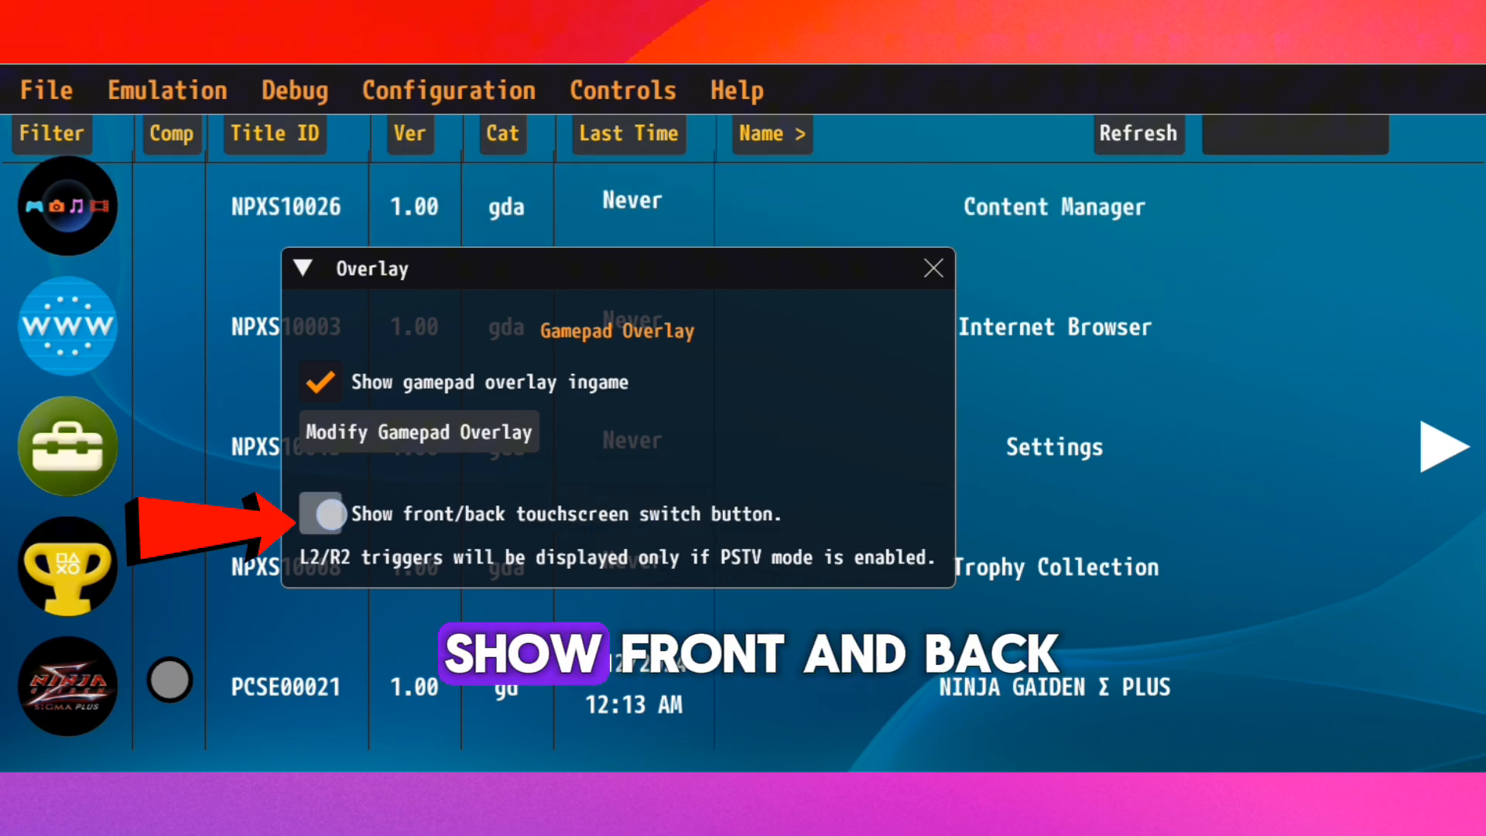
left_click(621, 90)
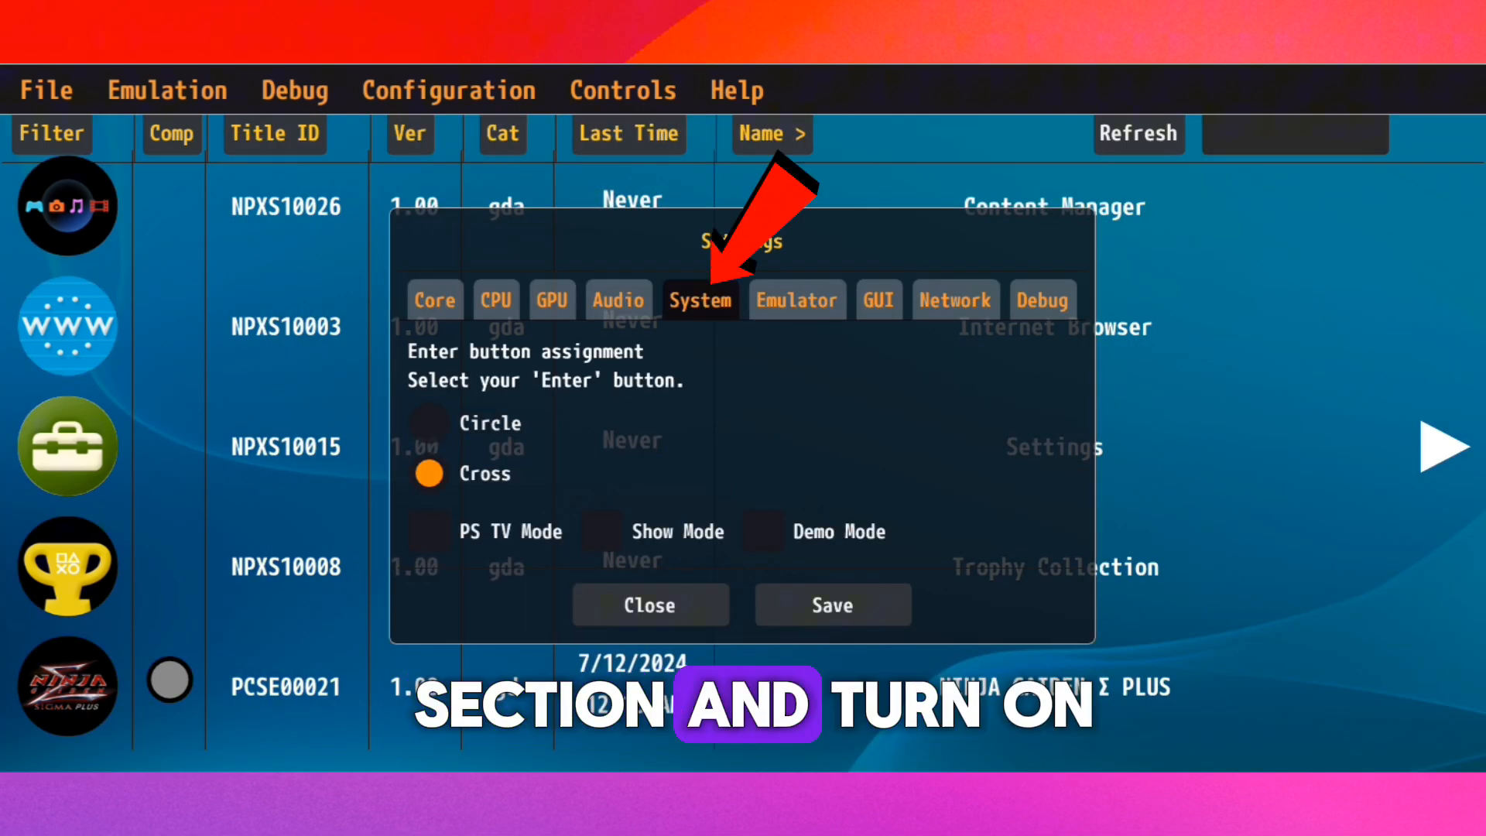
Tick PS TV Mode in the System settings and save.
left_click(428, 531)
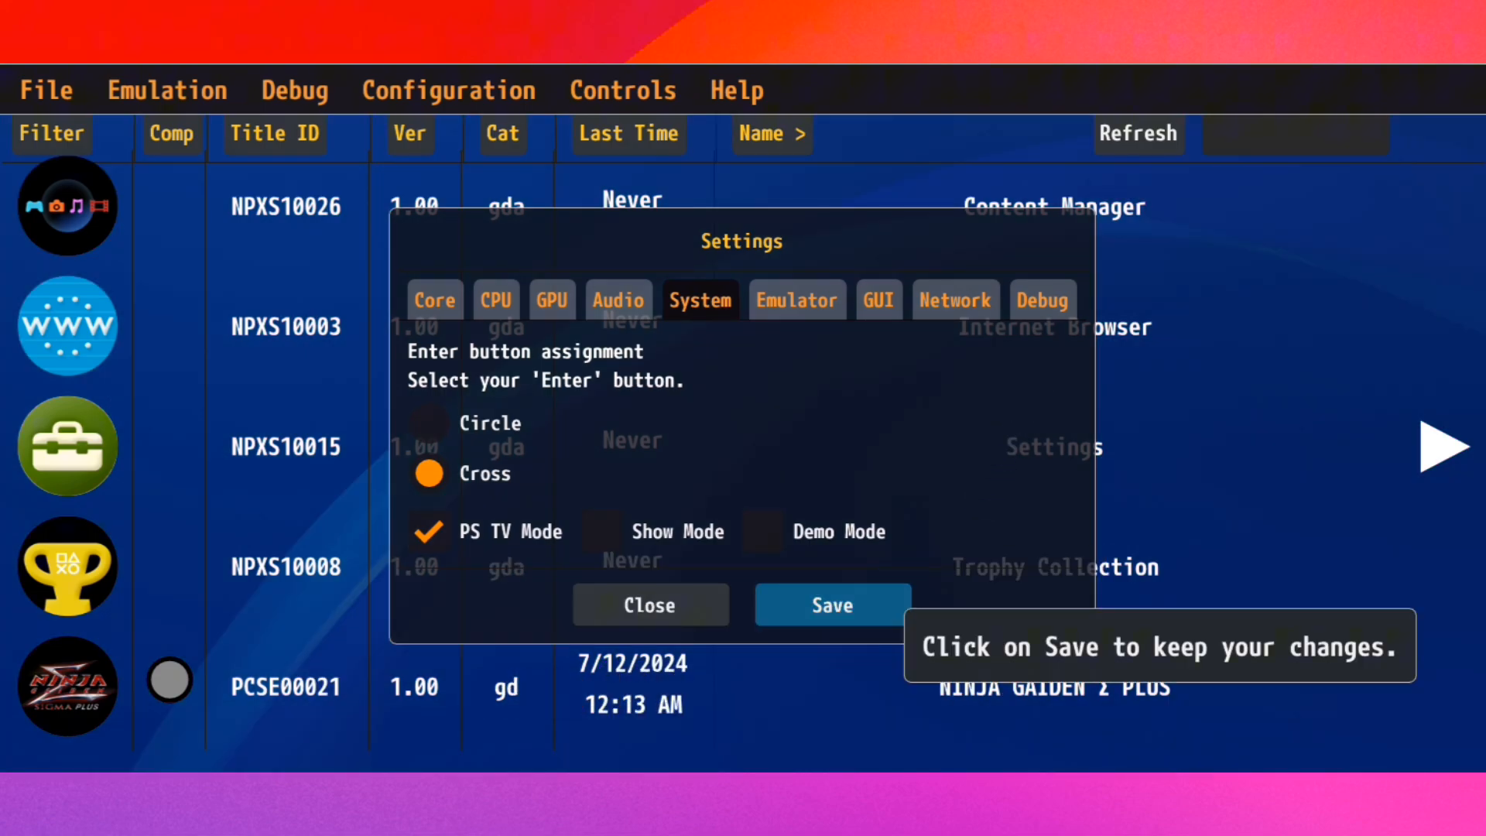
left_click(831, 605)
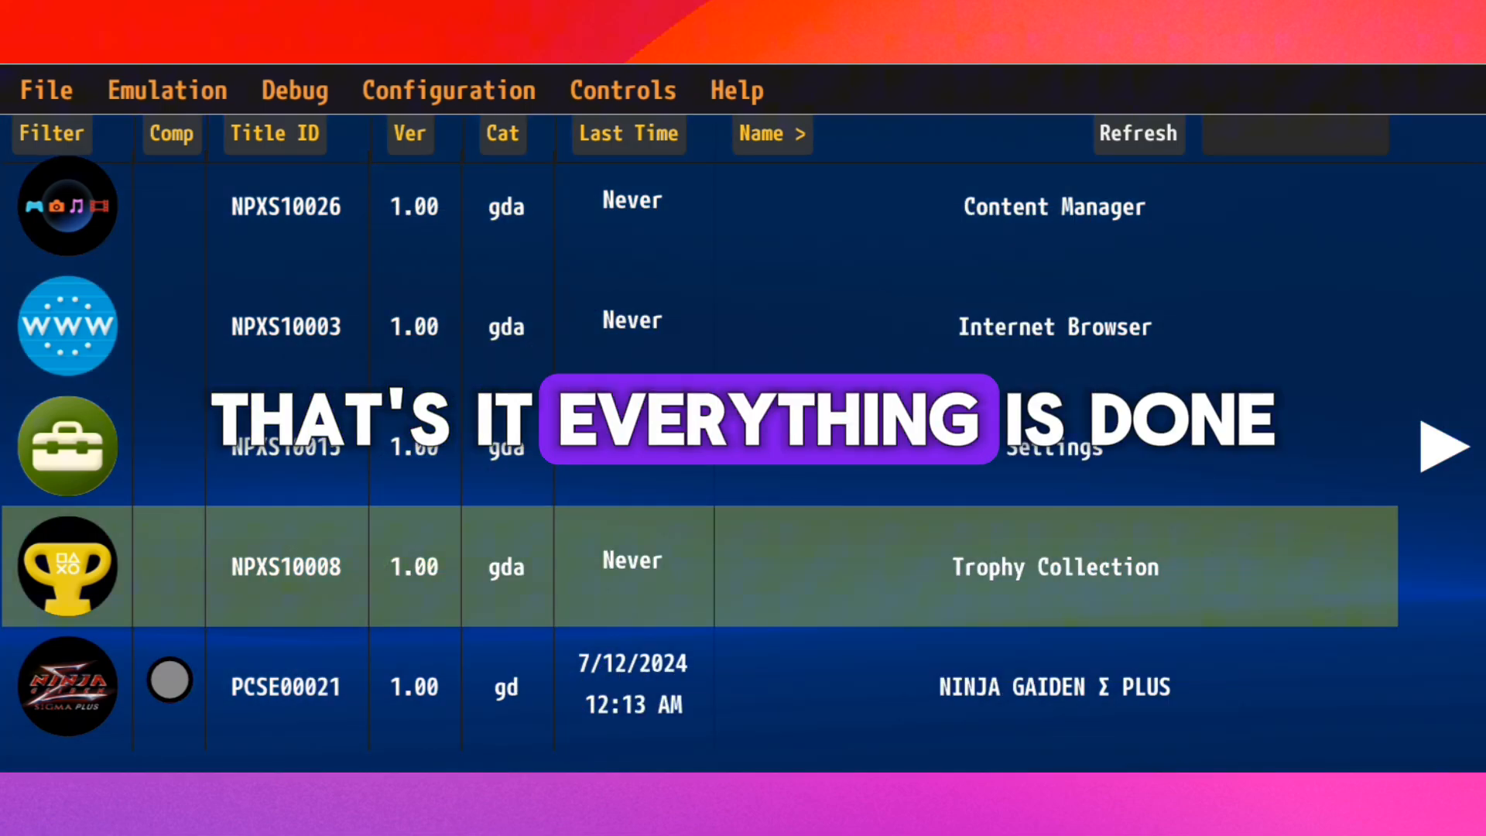